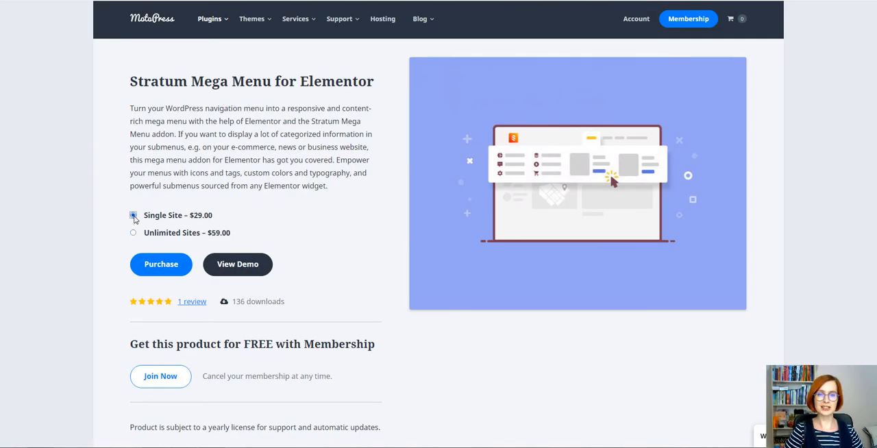
# Step: Scroll the Stratum Mega Menu product page down to the 'How to work with' section
pyautogui.scroll(-3)
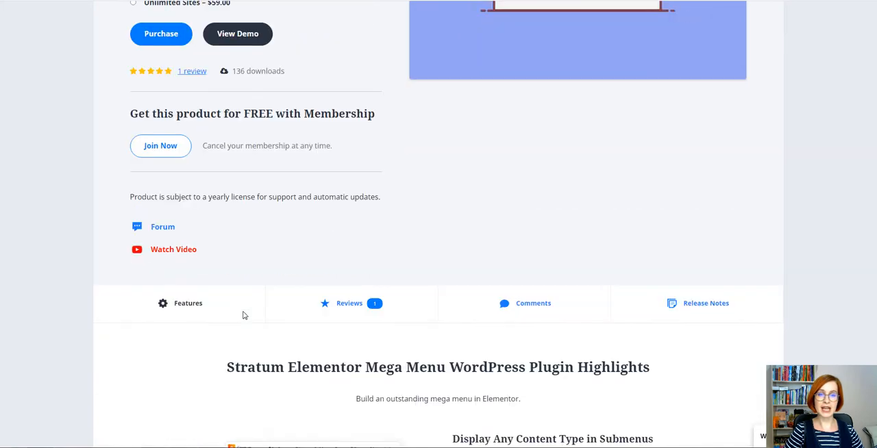
pyautogui.scroll(-3)
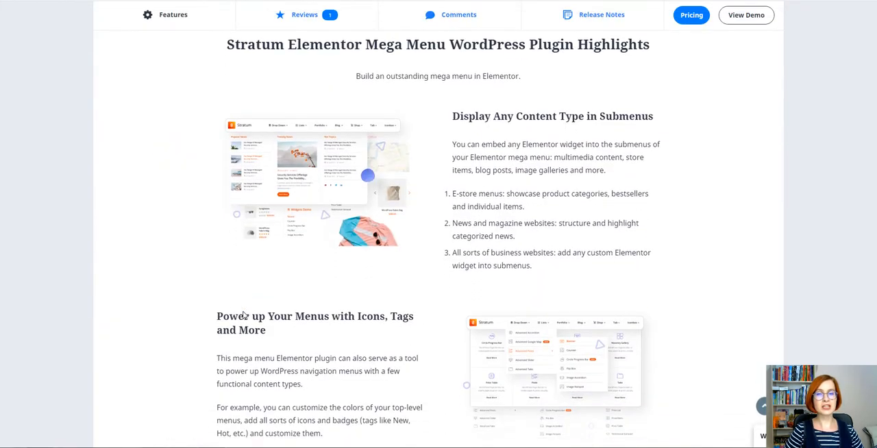
pyautogui.scroll(-3)
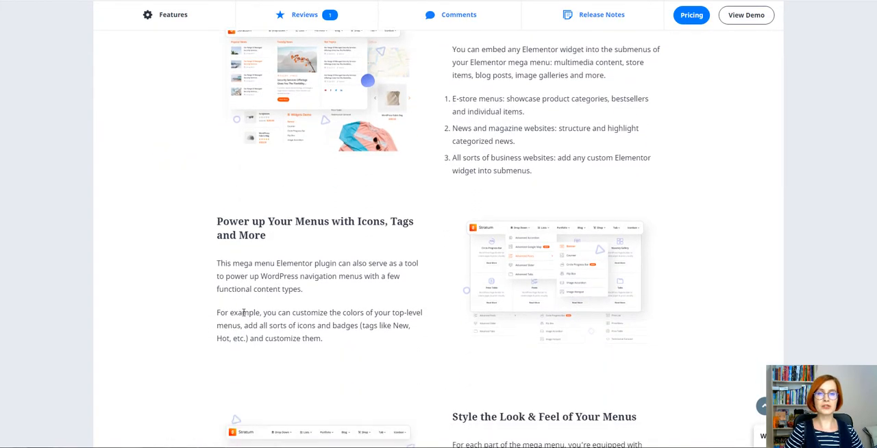
pyautogui.scroll(-3)
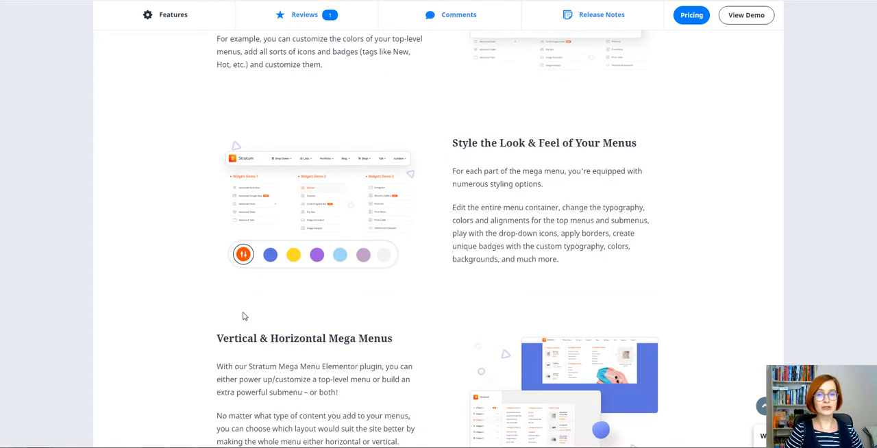
pyautogui.scroll(-3)
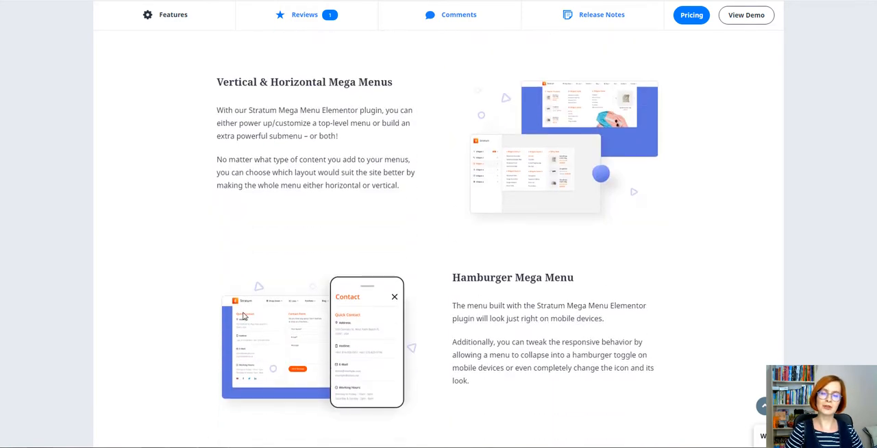
pyautogui.scroll(-3)
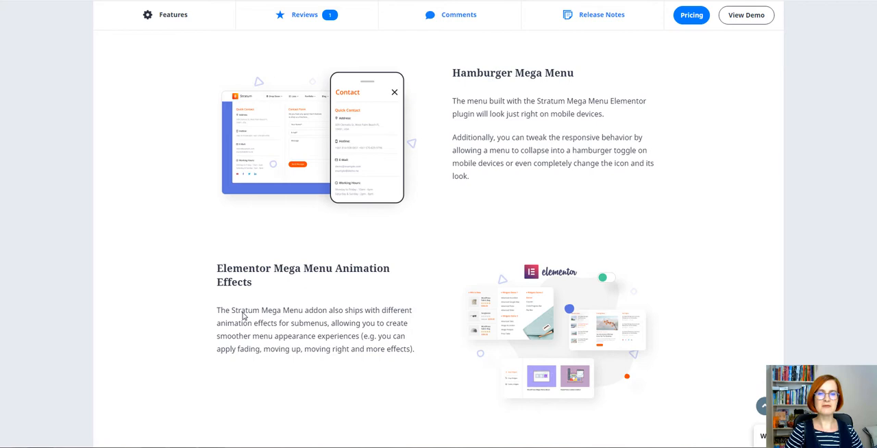
pyautogui.scroll(-3)
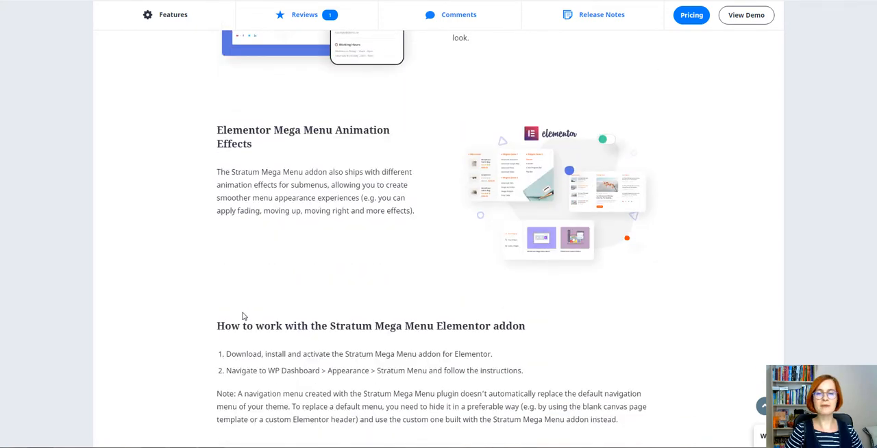
pyautogui.scroll(-3)
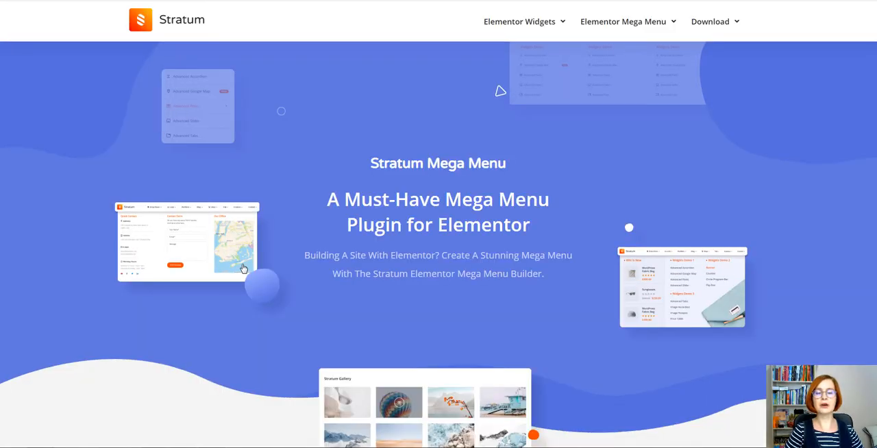
# Step: Browse the demo's Horizontal and Vertical Menu showcases, then go to the WordPress dashboard
pyautogui.scroll(-3)
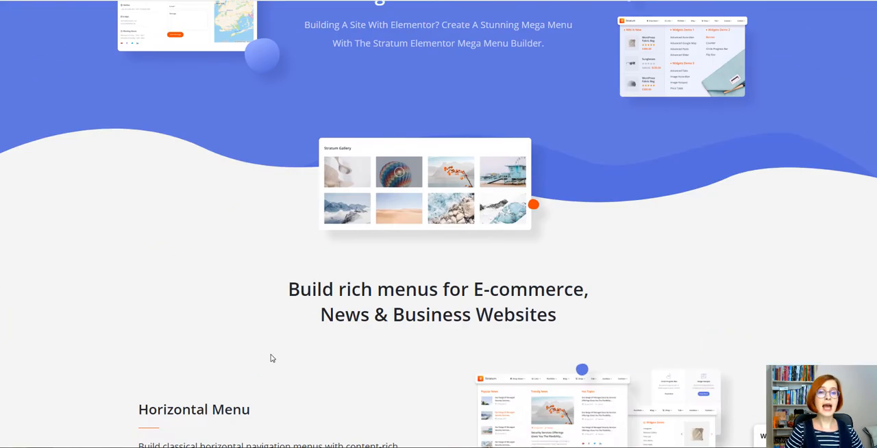
pyautogui.scroll(-3)
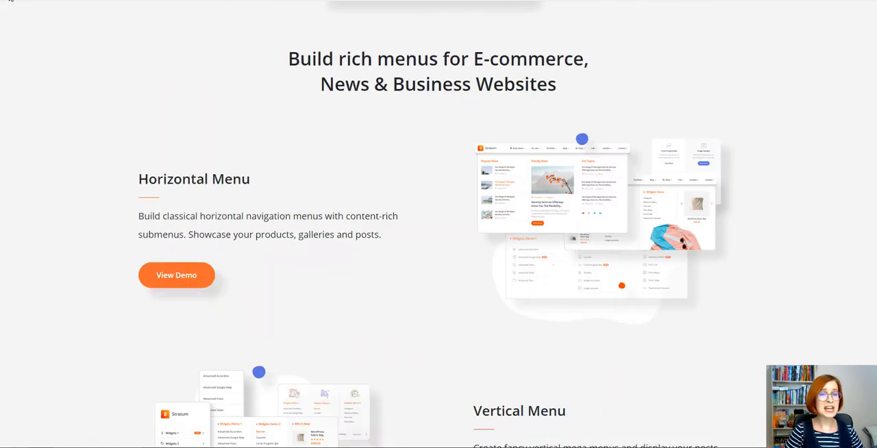
pyautogui.click(176, 274)
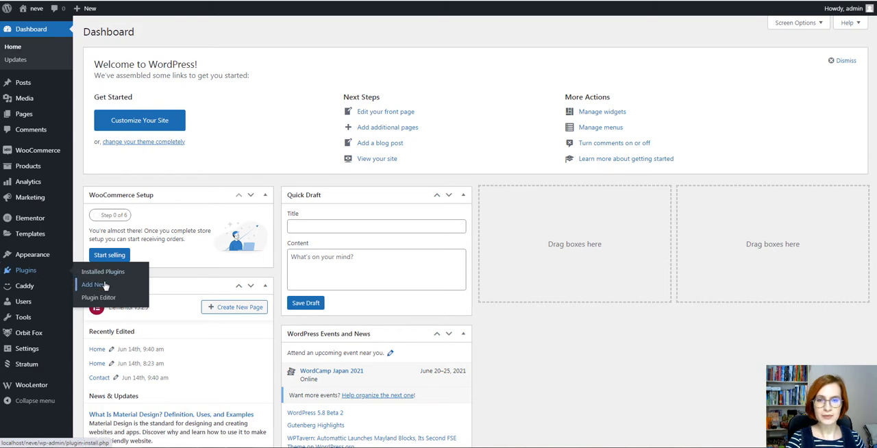
# Step: Upload stratum-menu-1.0.3.zip through Plugins > Add New and install it
pyautogui.click(91, 284)
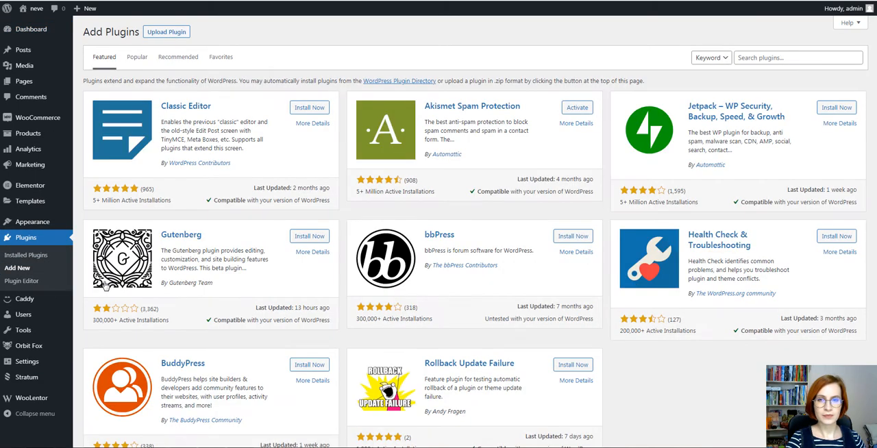
pyautogui.click(166, 32)
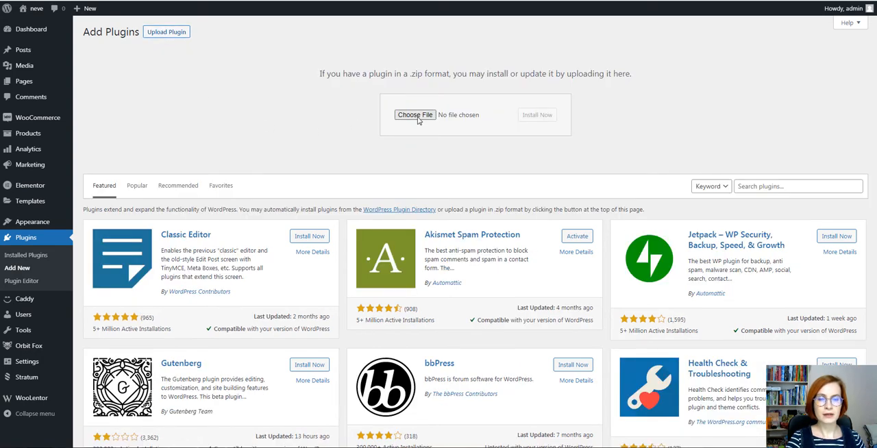
pyautogui.click(415, 114)
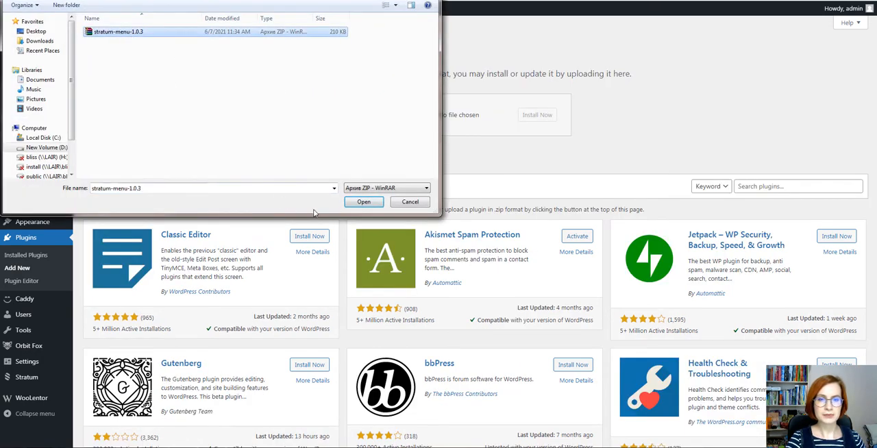
pyautogui.click(364, 202)
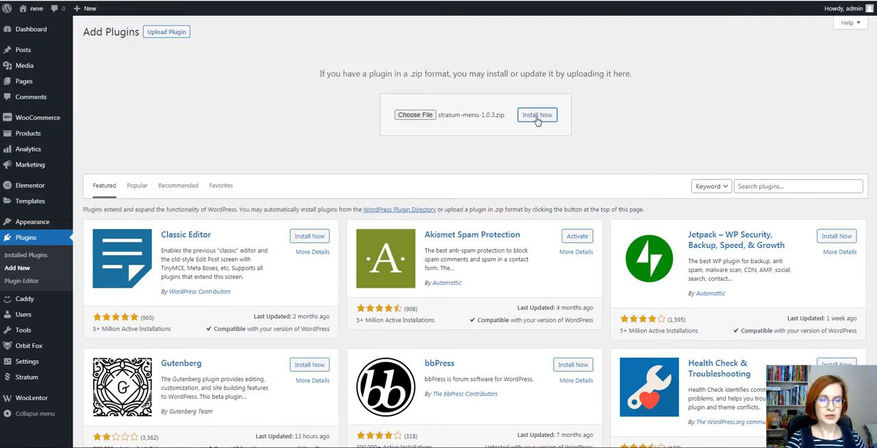
pyautogui.click(537, 114)
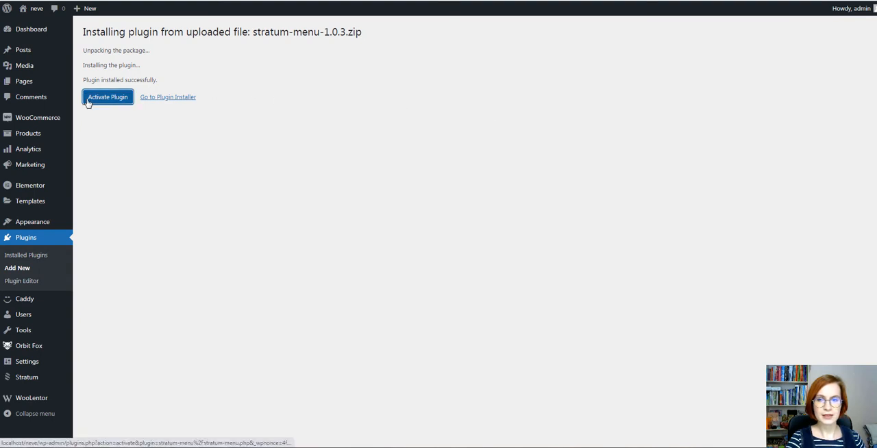
# Step: Activate Stratum Mega Menu and check it in the Installed Plugins list
pyautogui.click(107, 97)
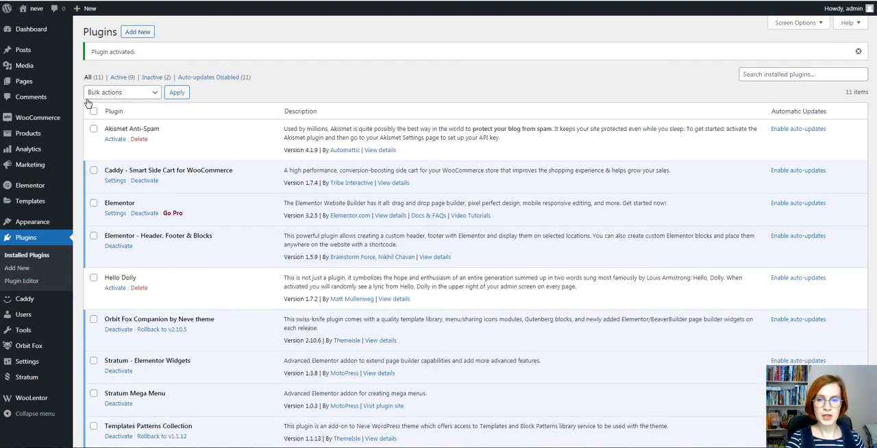
pyautogui.scroll(-3)
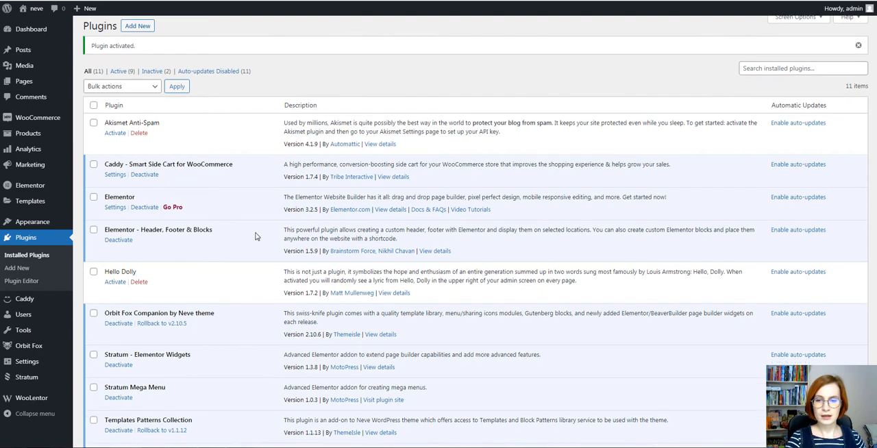
pyautogui.scroll(-3)
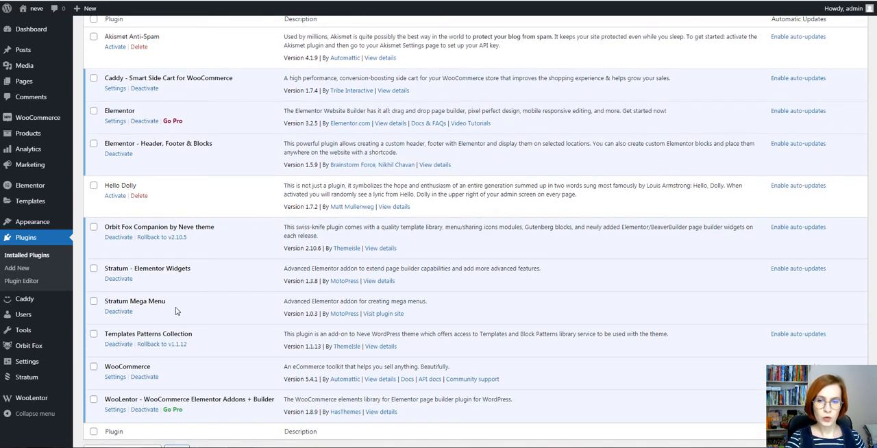
pyautogui.moveTo(151, 297)
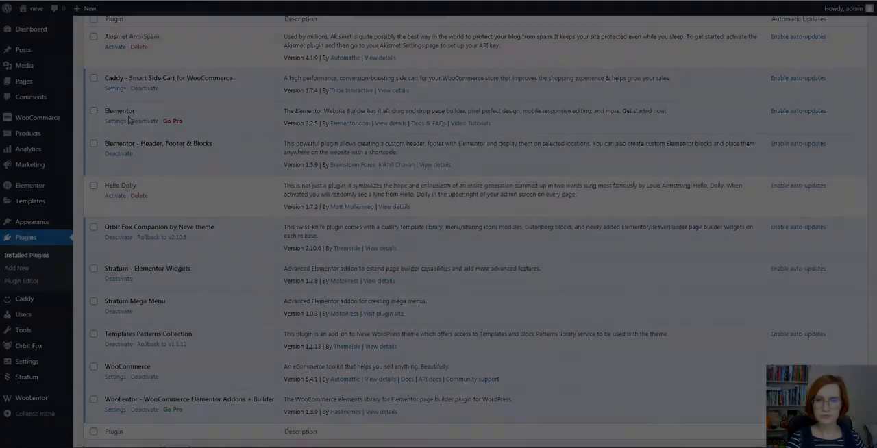
pyautogui.moveTo(32, 222)
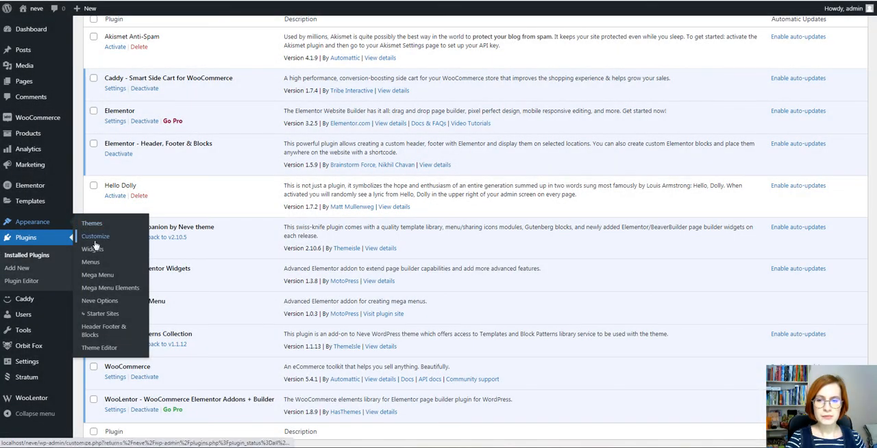
pyautogui.moveTo(110, 287)
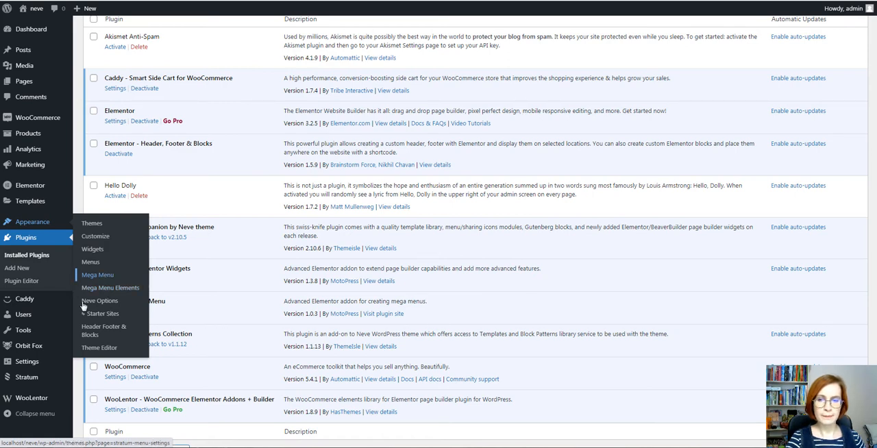
# Step: Open Appearance > Mega Menu to read the mega menu creation instructions
pyautogui.click(97, 275)
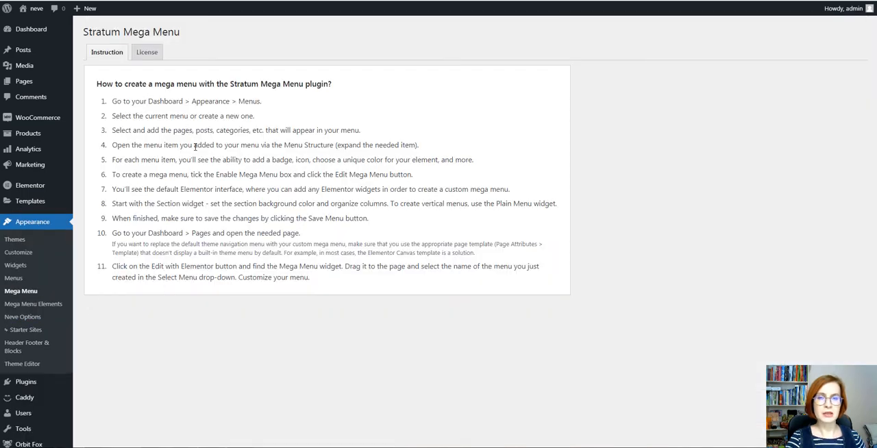
pyautogui.moveTo(205, 157)
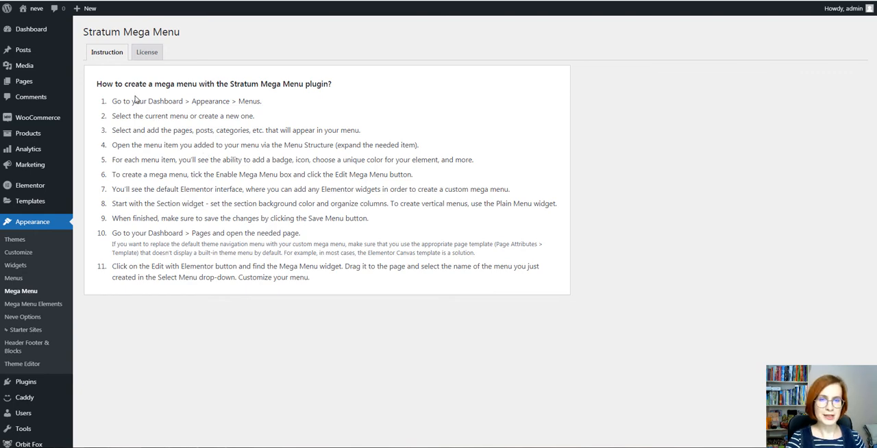
pyautogui.moveTo(312, 115)
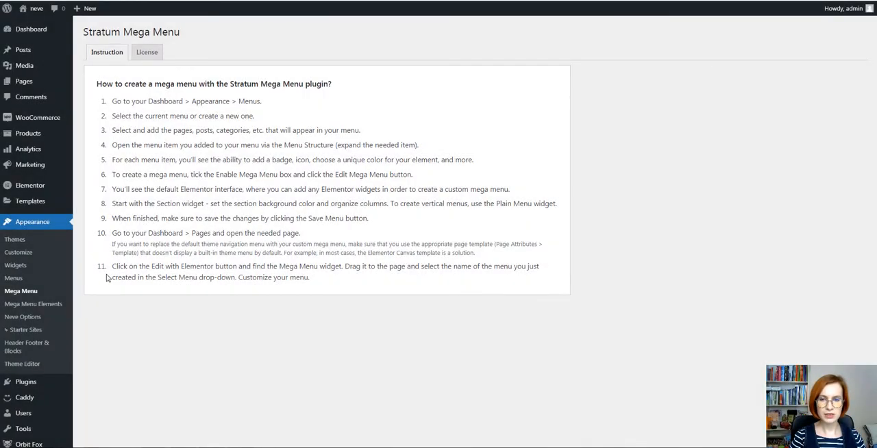
pyautogui.moveTo(211, 111)
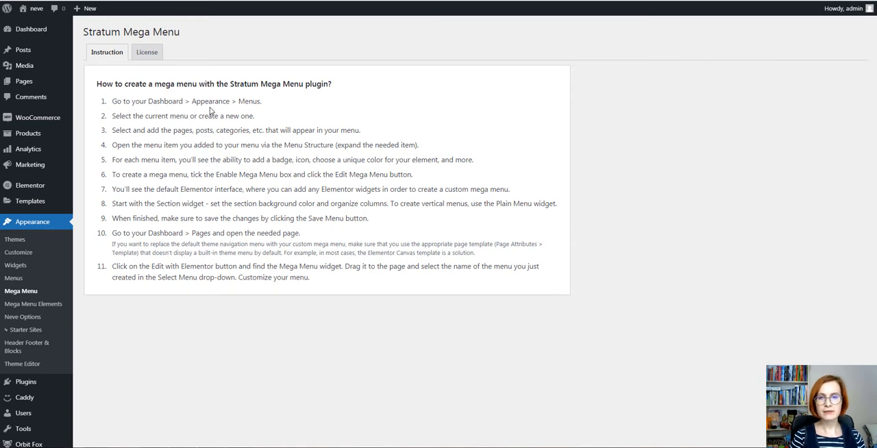
pyautogui.moveTo(13, 278)
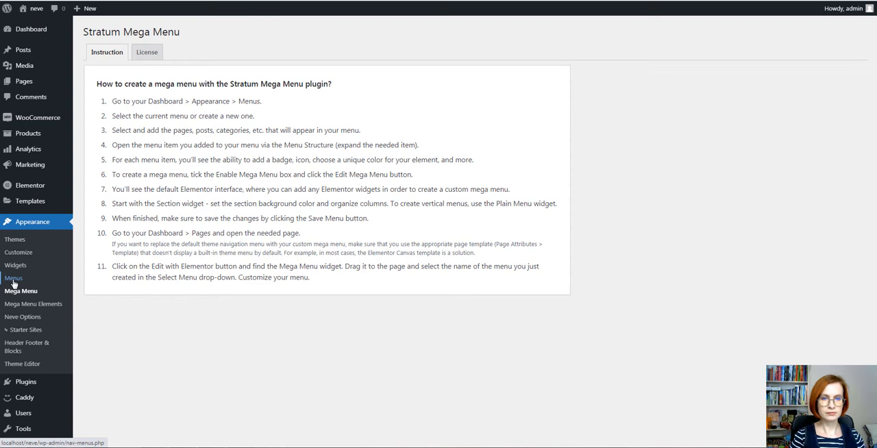
# Step: In the menus editor, create an empty menu named 'my mega menu'
pyautogui.click(13, 277)
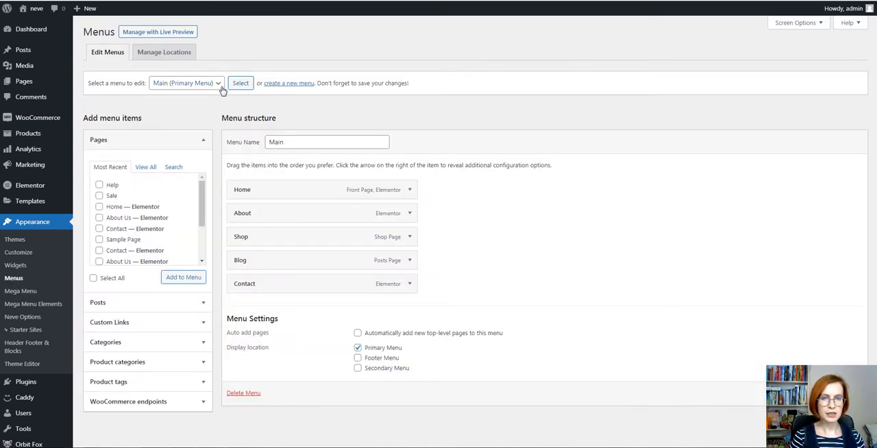
pyautogui.moveTo(288, 83)
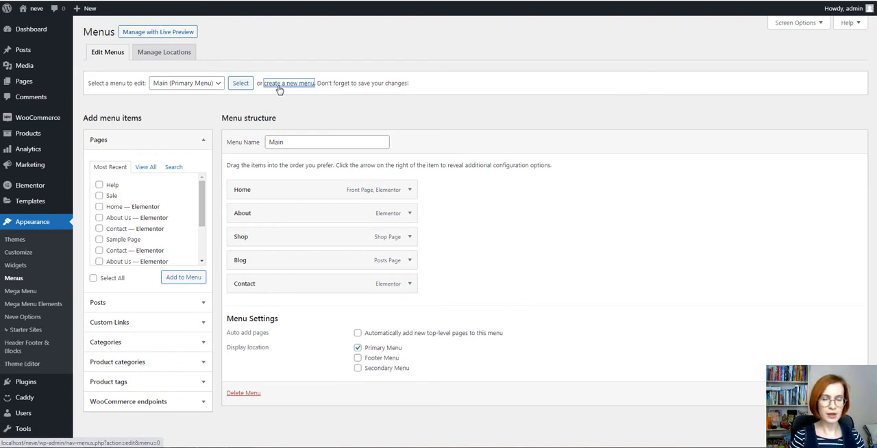
pyautogui.click(288, 83)
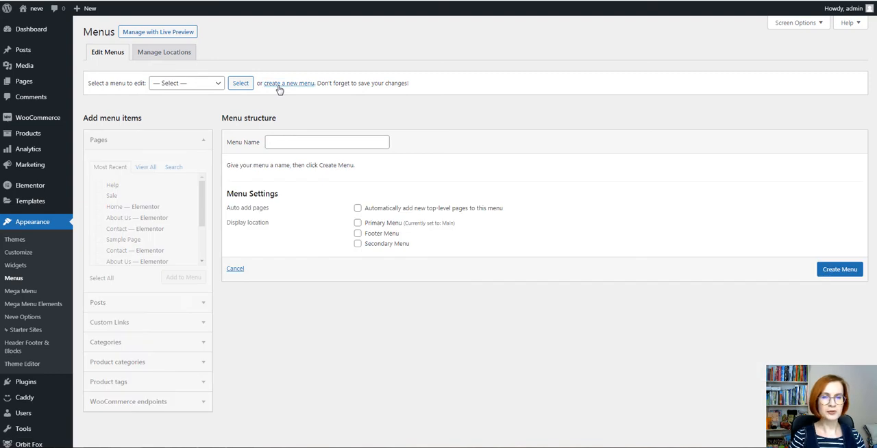
pyautogui.click(326, 142)
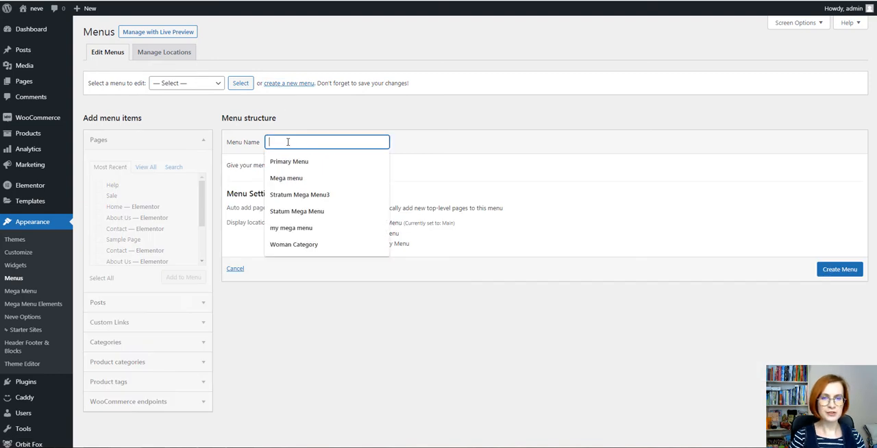
pyautogui.click(290, 228)
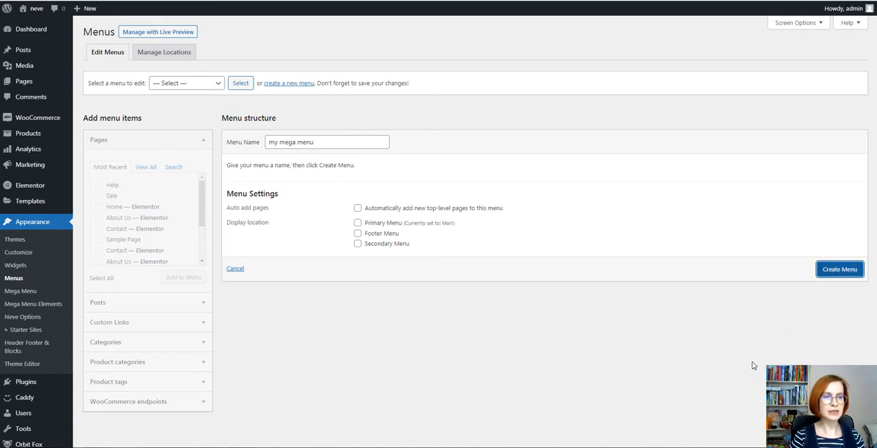
pyautogui.click(839, 269)
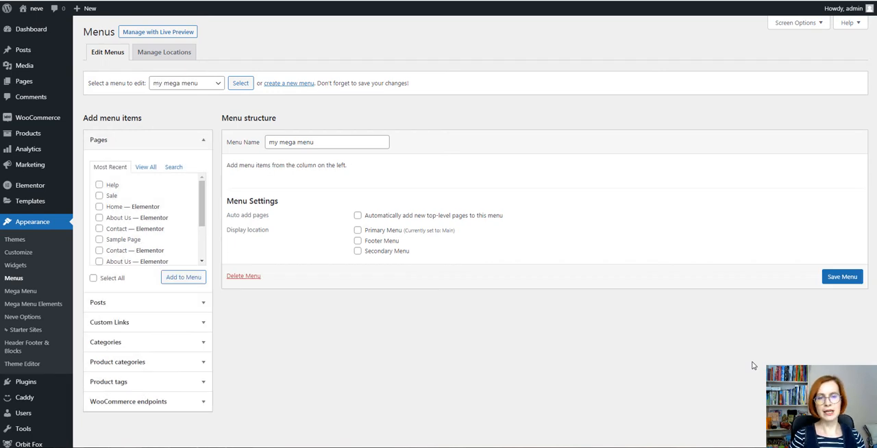
pyautogui.moveTo(730, 217)
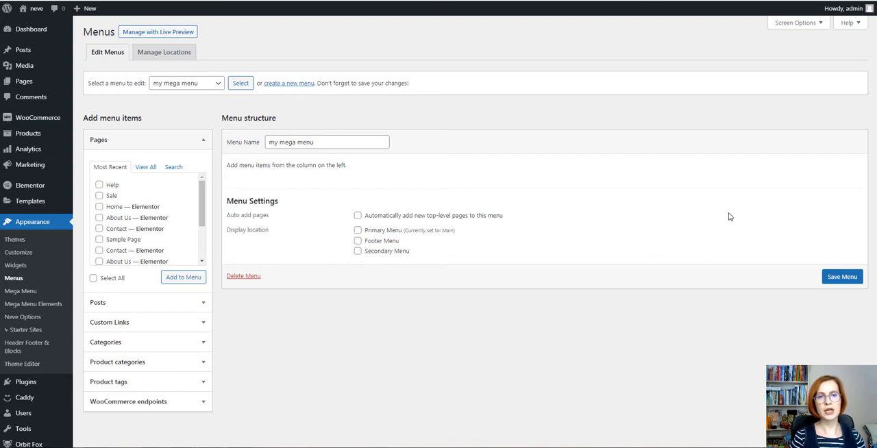
pyautogui.moveTo(749, 159)
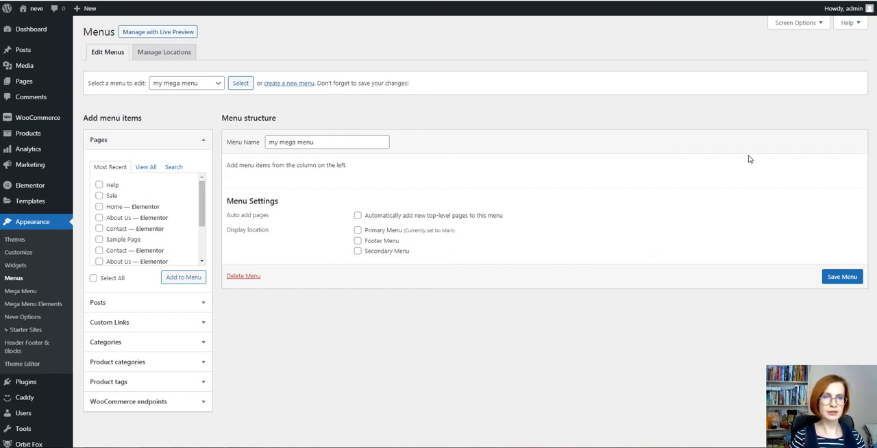
# Step: Show Screen Options with Product categories, Product tags and WooCommerce endpoints enabled
pyautogui.click(795, 23)
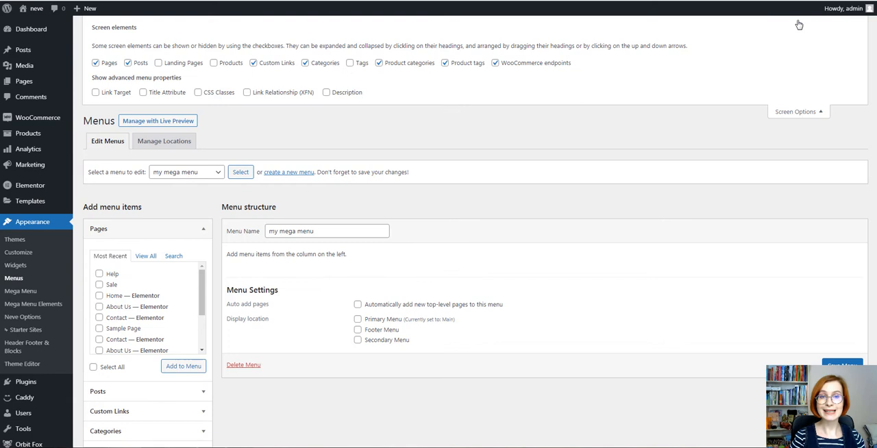
pyautogui.moveTo(391, 75)
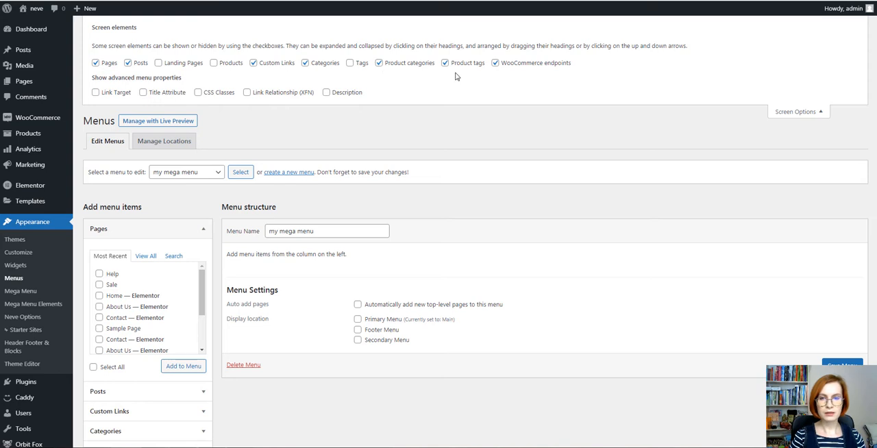
pyautogui.moveTo(384, 74)
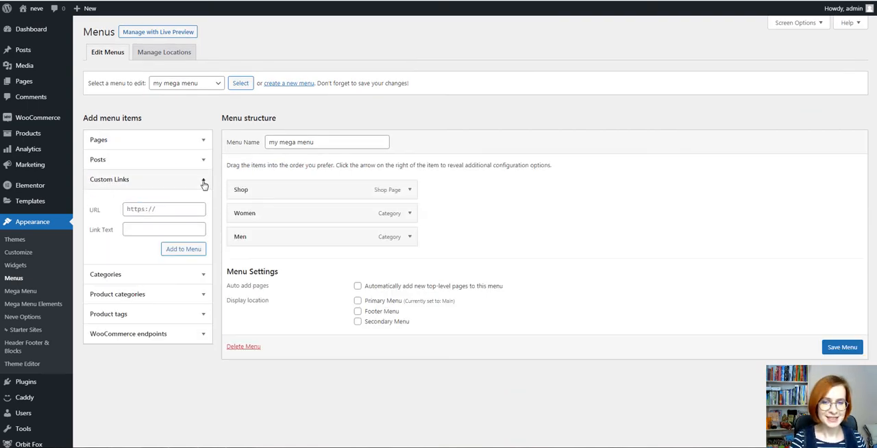
# Step: Add the Help, Contact and About Us pages to the menu and select Sale
pyautogui.click(183, 248)
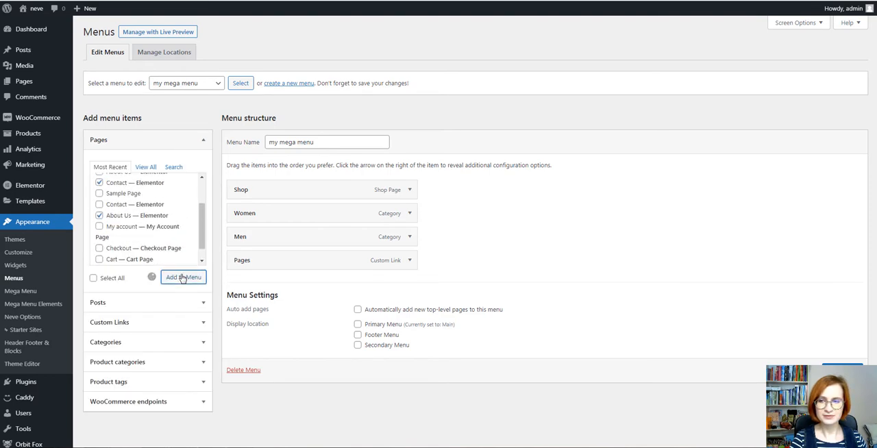
pyautogui.click(183, 277)
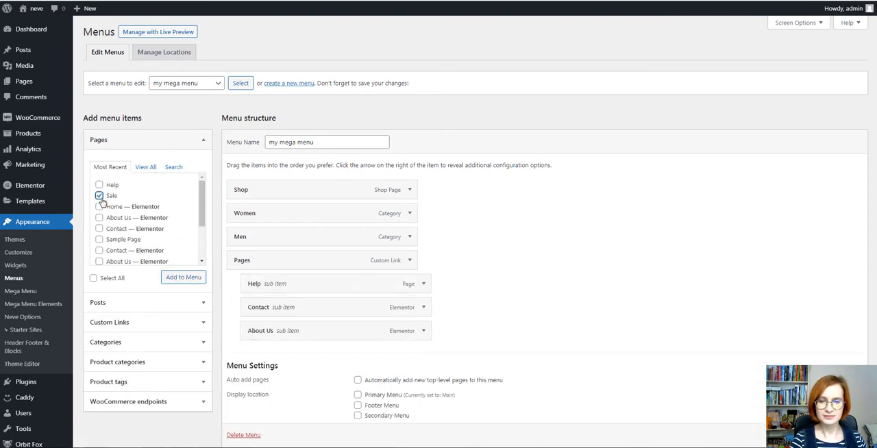
pyautogui.click(183, 277)
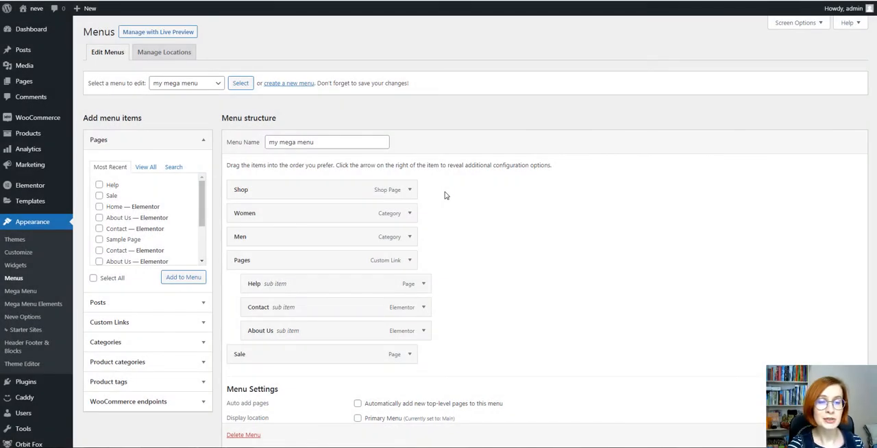
pyautogui.moveTo(432, 196)
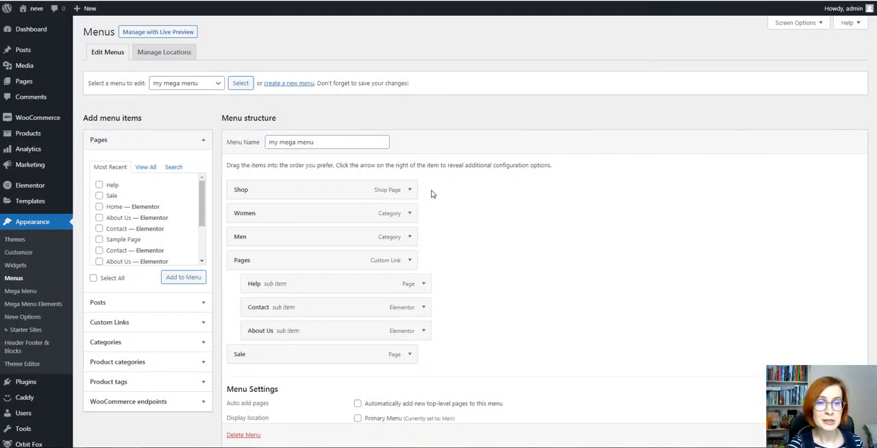
# Step: Give the Shop item an orange shopping-bag icon from the Icon Library
pyautogui.click(410, 189)
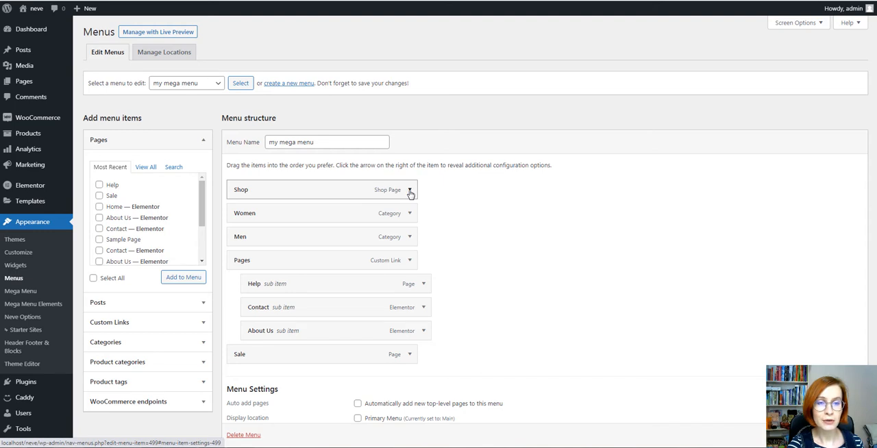
pyautogui.click(410, 190)
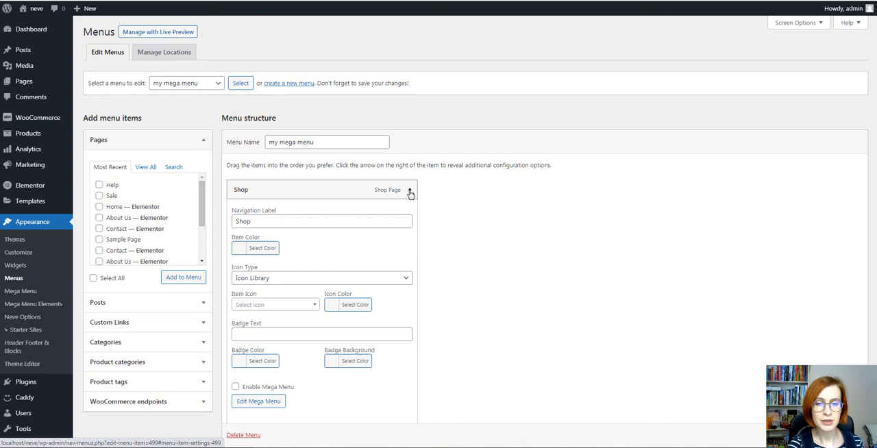
pyautogui.click(410, 190)
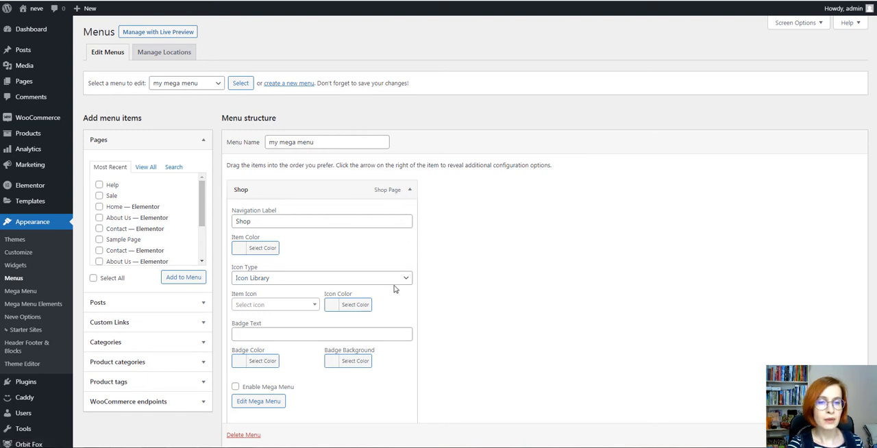
pyautogui.click(321, 277)
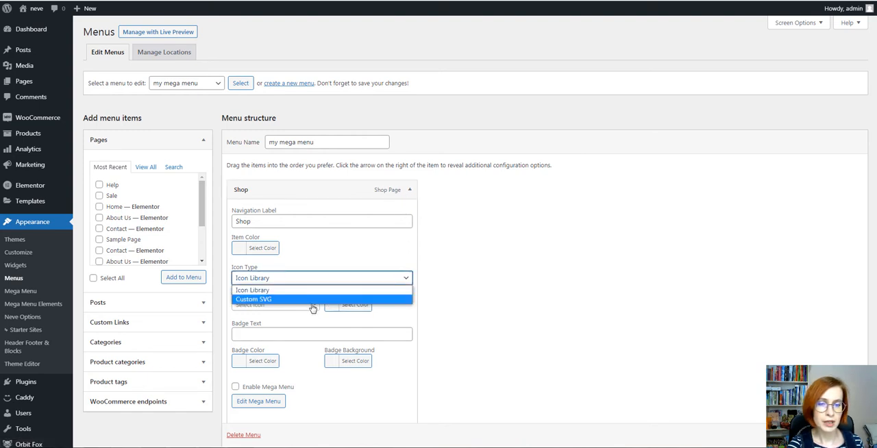
pyautogui.moveTo(286, 290)
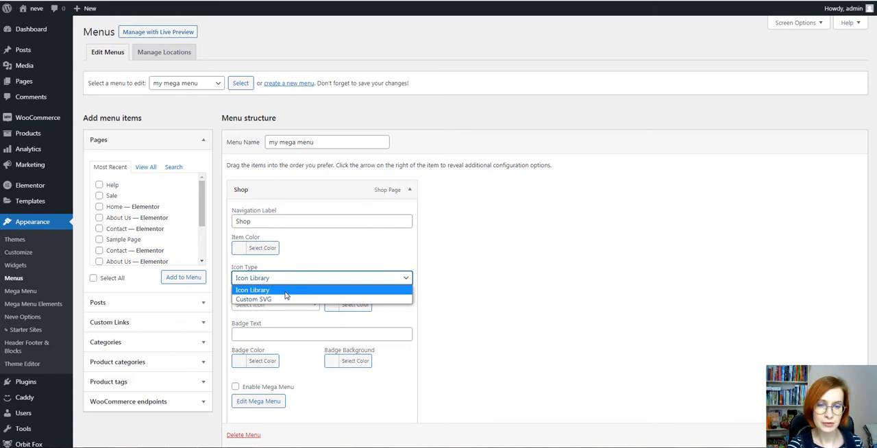
pyautogui.click(252, 289)
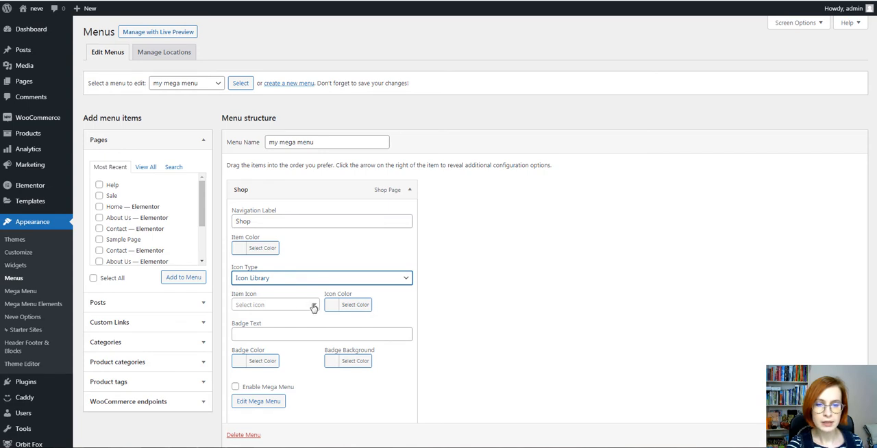
pyautogui.click(274, 305)
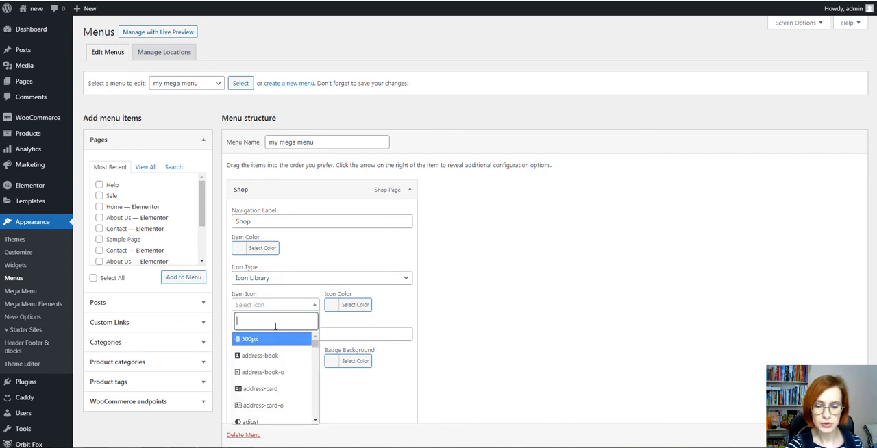
pyautogui.write('shop')
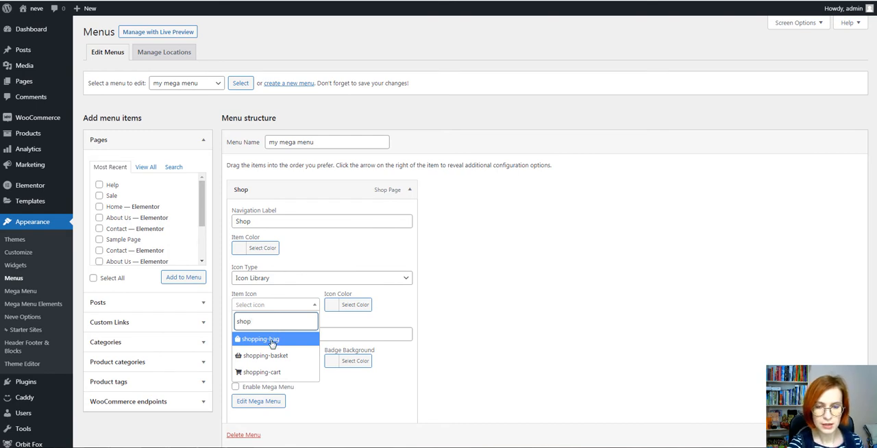
pyautogui.click(258, 339)
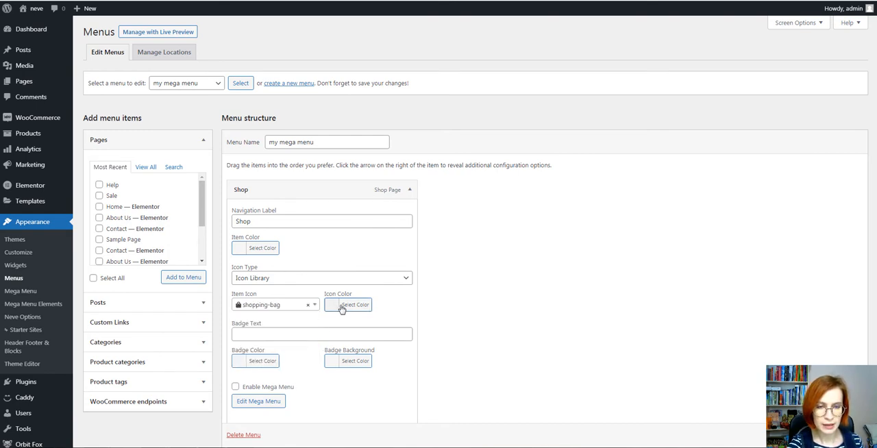
pyautogui.click(355, 305)
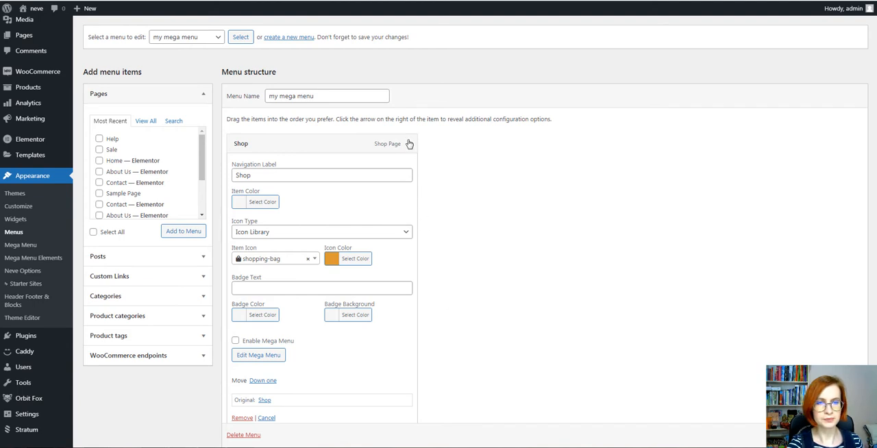
pyautogui.click(410, 143)
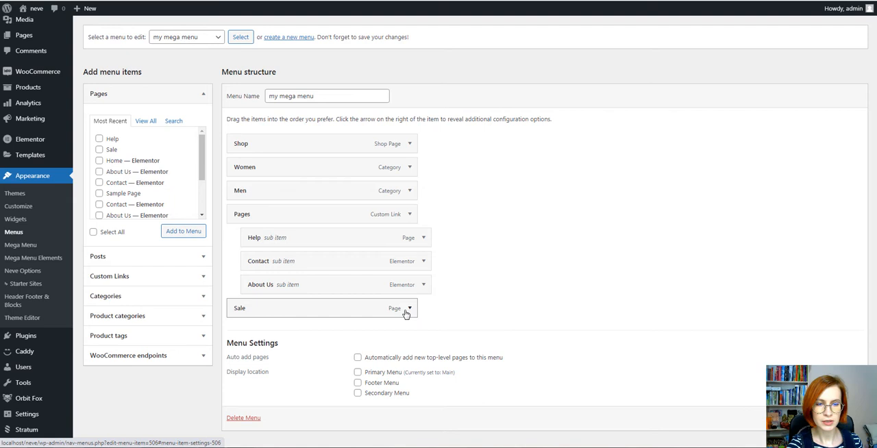
# Step: Expand the Sale item and type 'Not' into its Badge Text field
pyautogui.click(409, 307)
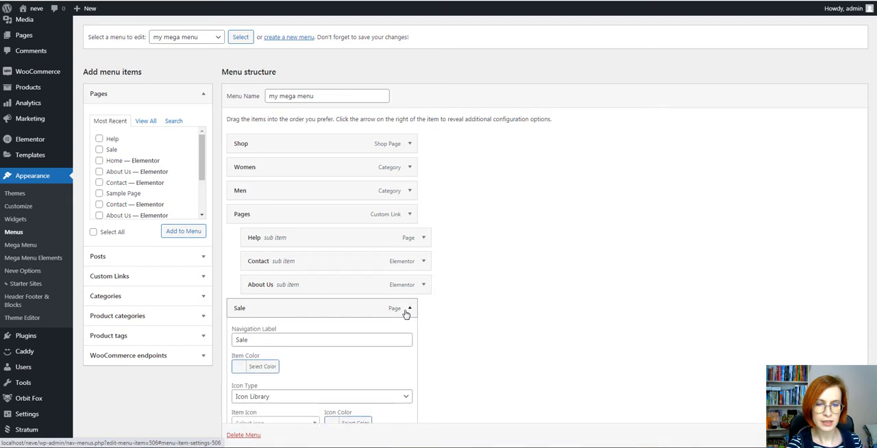
pyautogui.scroll(-3)
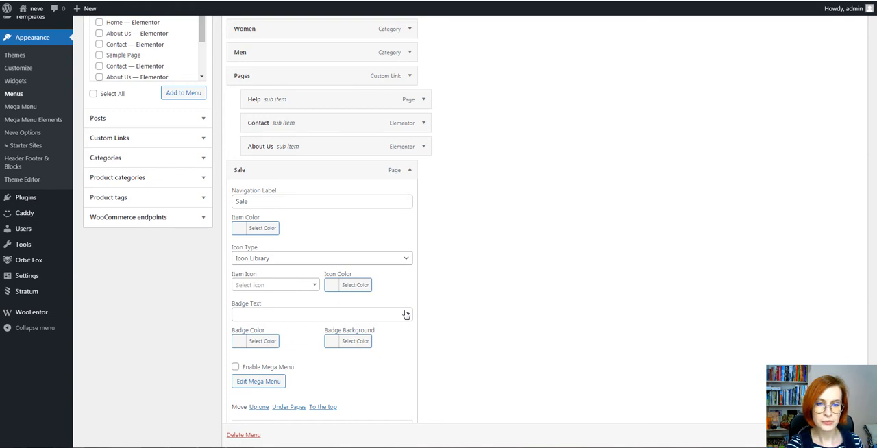
pyautogui.click(321, 314)
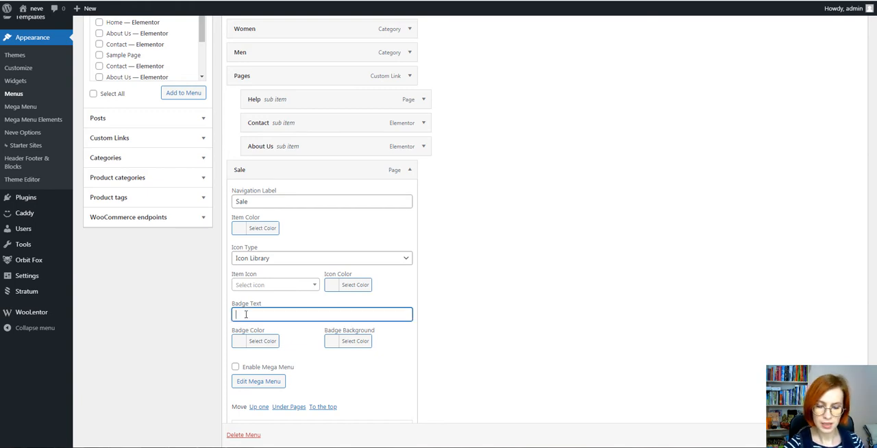
pyautogui.write('N')
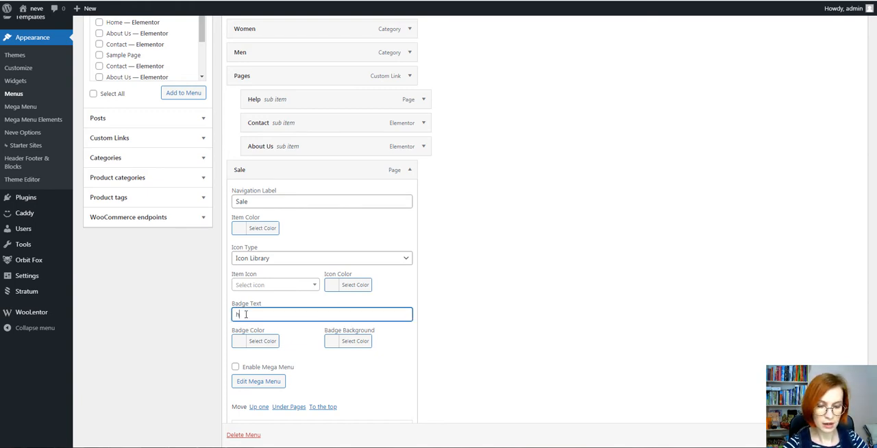
pyautogui.write('ot')
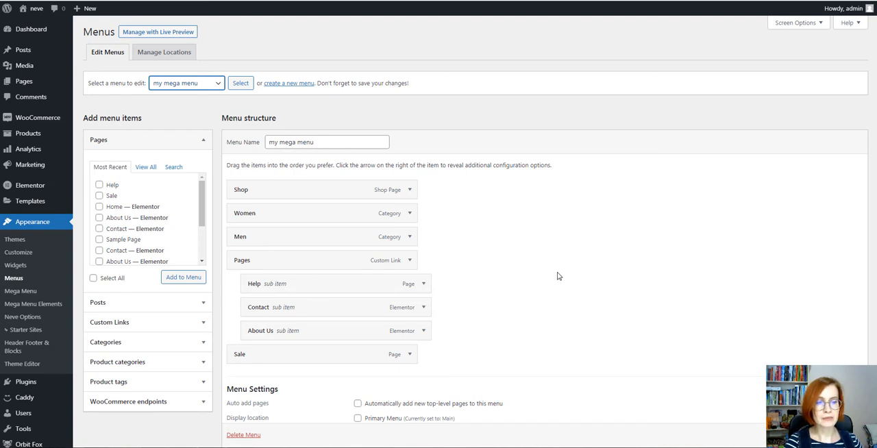
pyautogui.moveTo(556, 274)
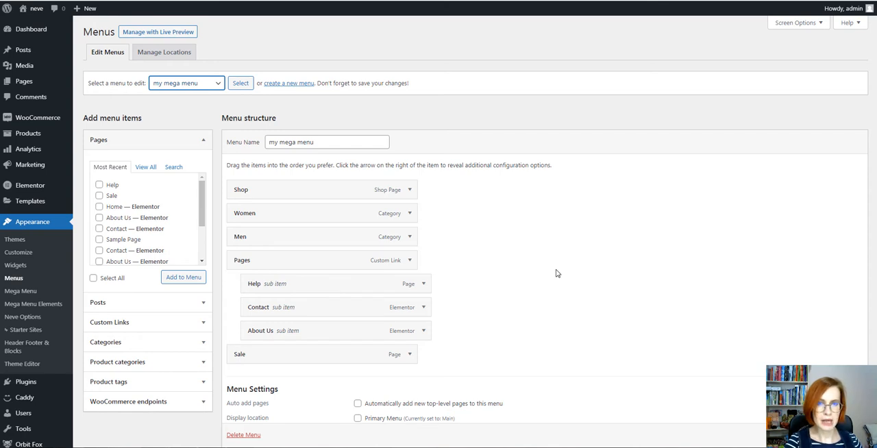
# Step: Look over the Women Category menu, then reopen 'my mega menu' for editing
pyautogui.click(185, 82)
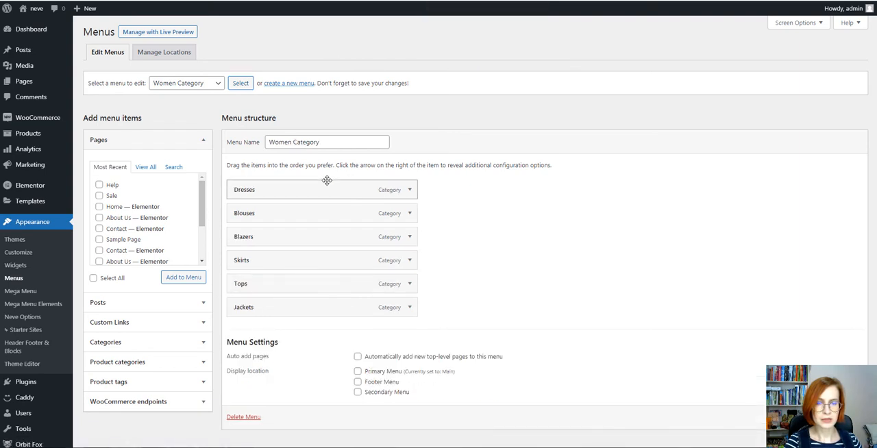
pyautogui.moveTo(306, 180)
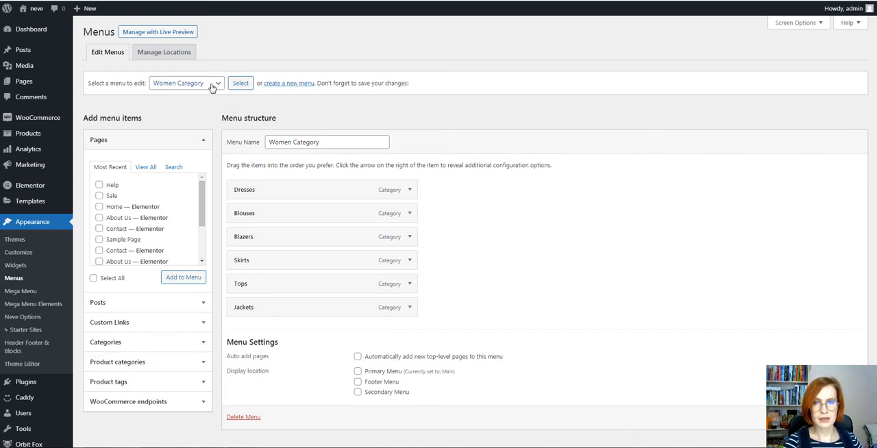
pyautogui.click(185, 83)
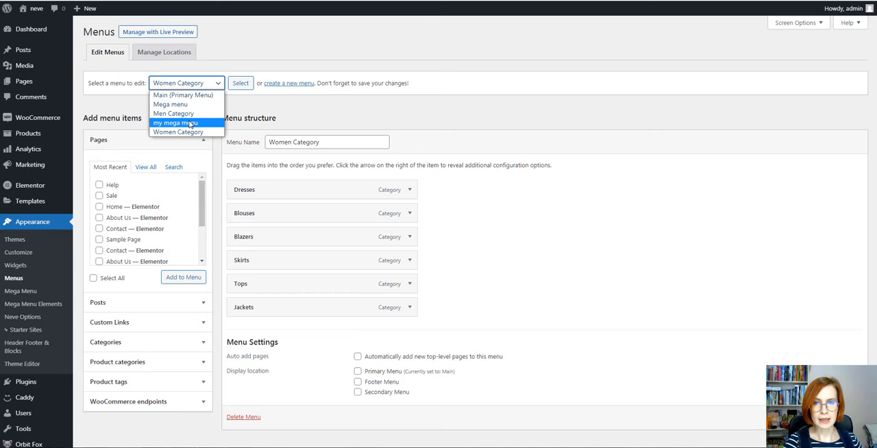
pyautogui.click(174, 113)
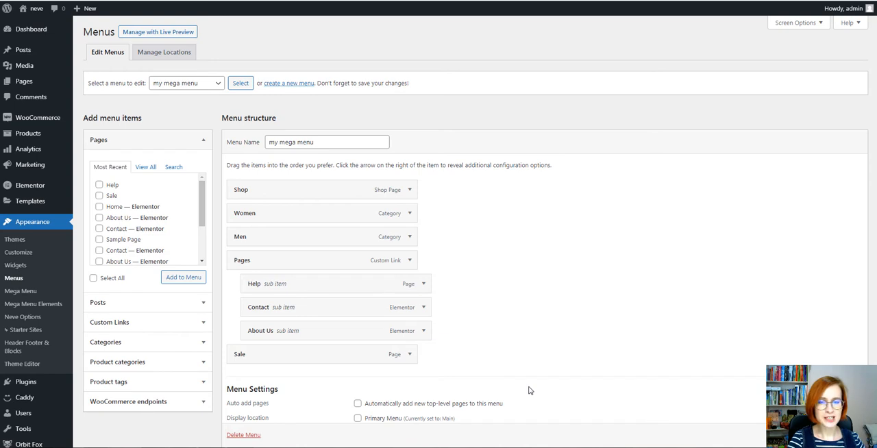
pyautogui.moveTo(479, 288)
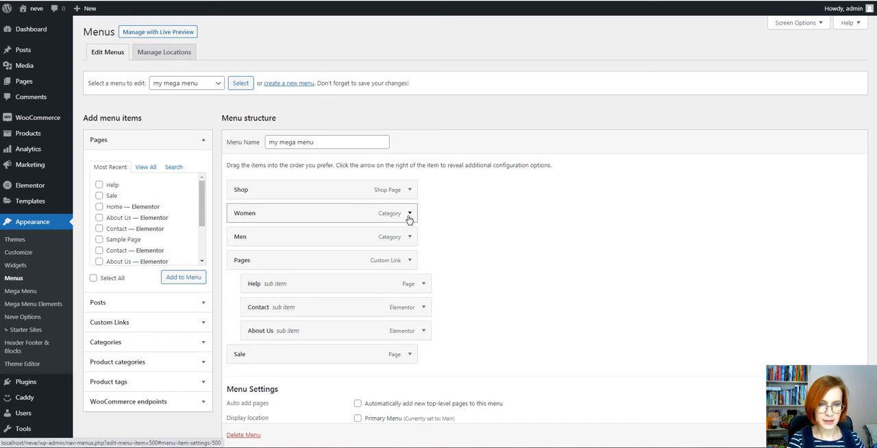
# Step: Enable Mega Menu on the Women item and launch its Elementor mega menu editor
pyautogui.click(409, 213)
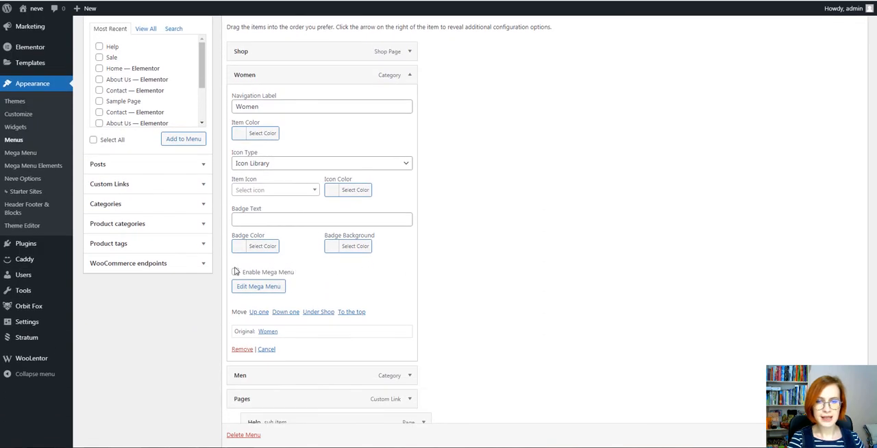
pyautogui.click(235, 272)
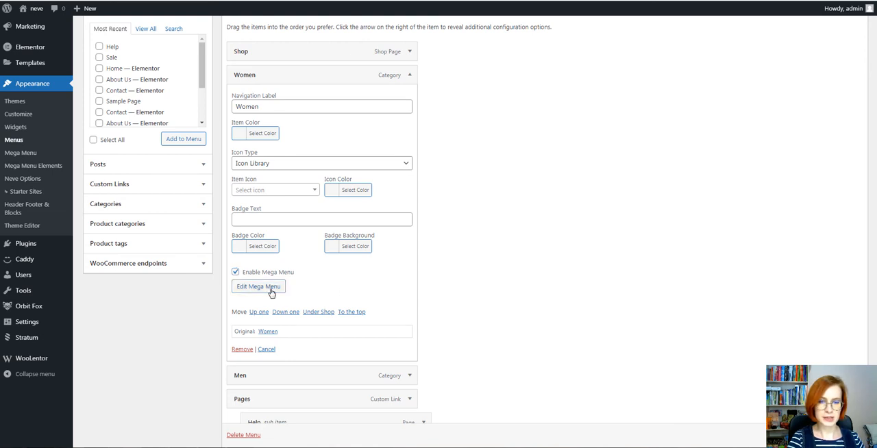
pyautogui.click(258, 287)
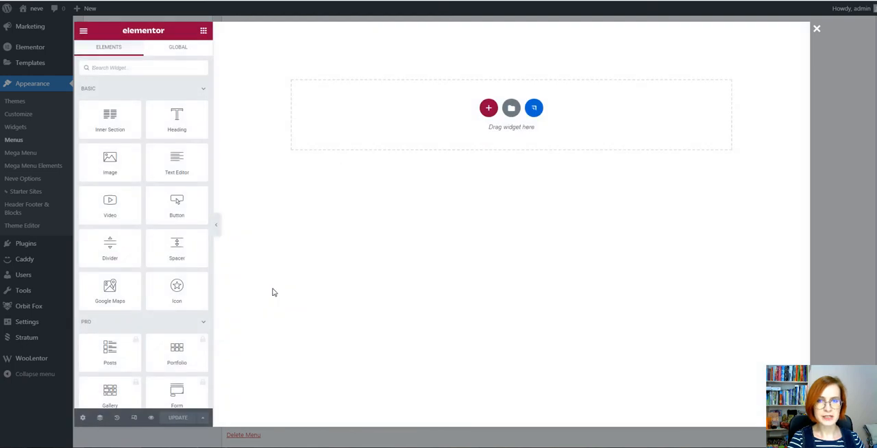
pyautogui.moveTo(361, 278)
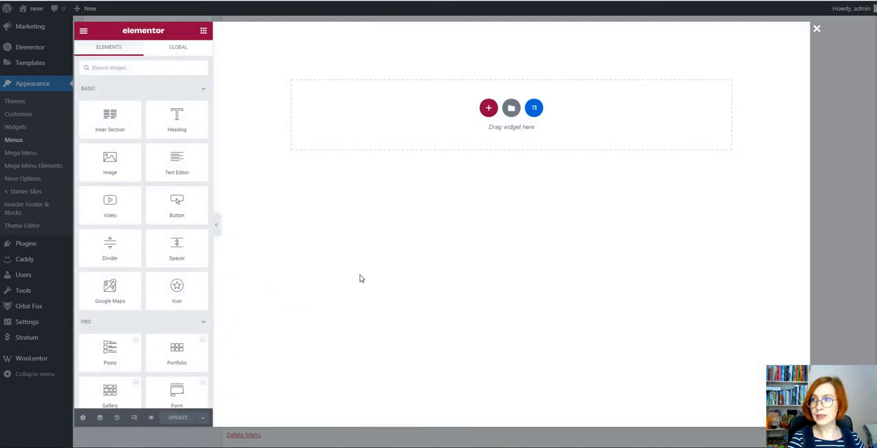
pyautogui.moveTo(394, 144)
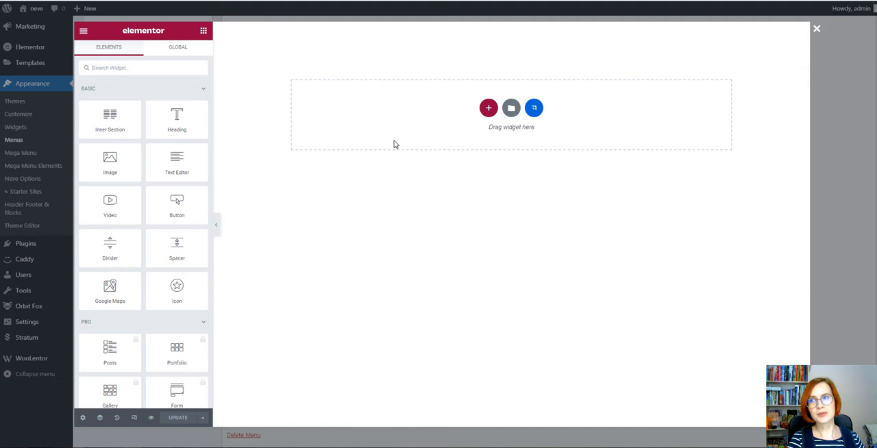
pyautogui.moveTo(447, 149)
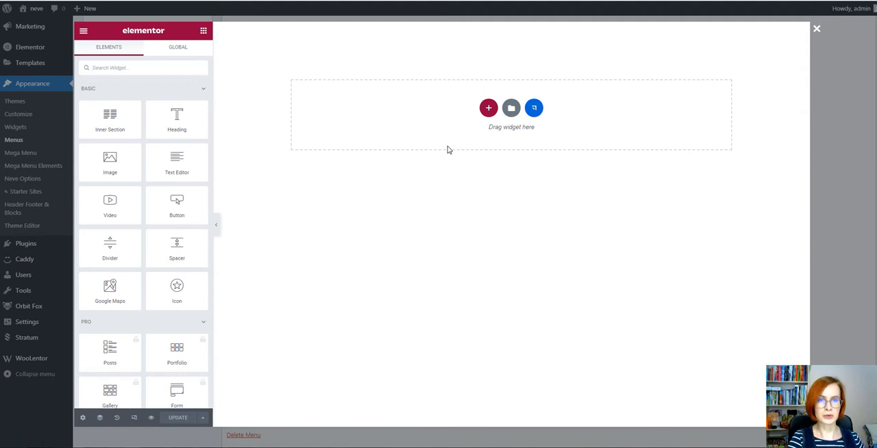
pyautogui.moveTo(438, 183)
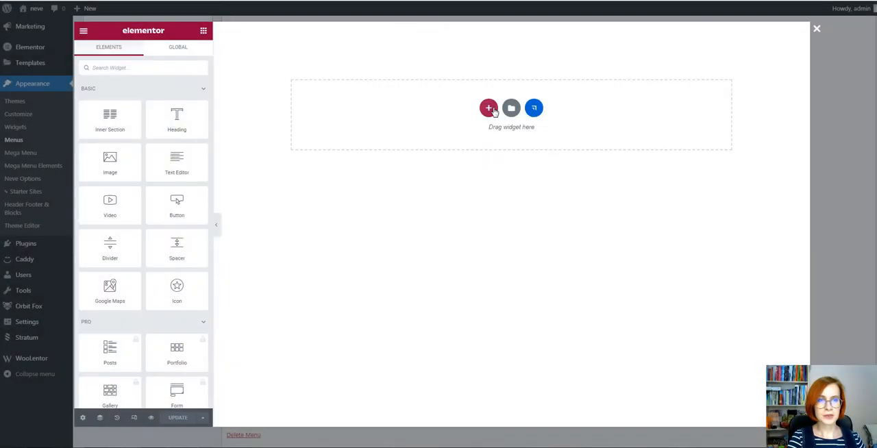
# Step: Add a three-column section to the Women mega menu canvas
pyautogui.click(488, 108)
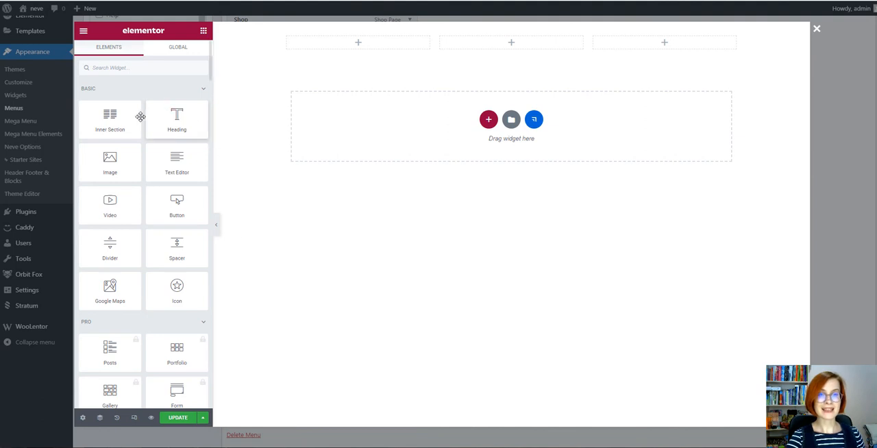
pyautogui.moveTo(362, 74)
pyautogui.write('univ')
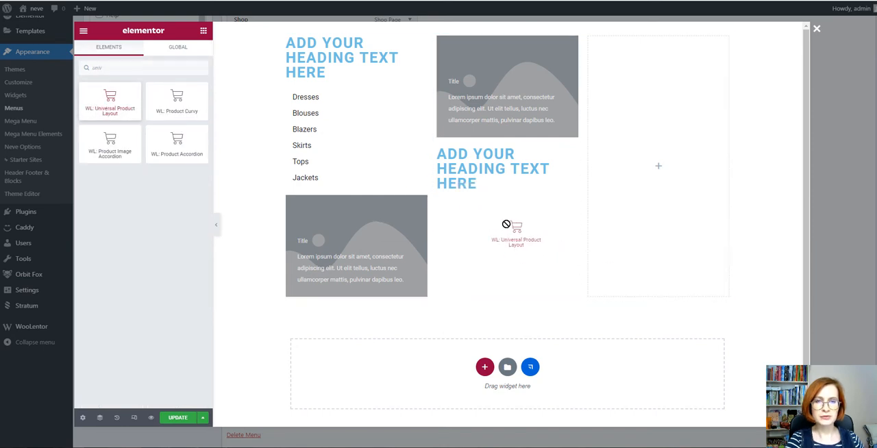
# Step: Place a product grid in the middle column, set its query, and style the left column border
pyautogui.moveTo(109, 99); pyautogui.dragTo(515, 233)
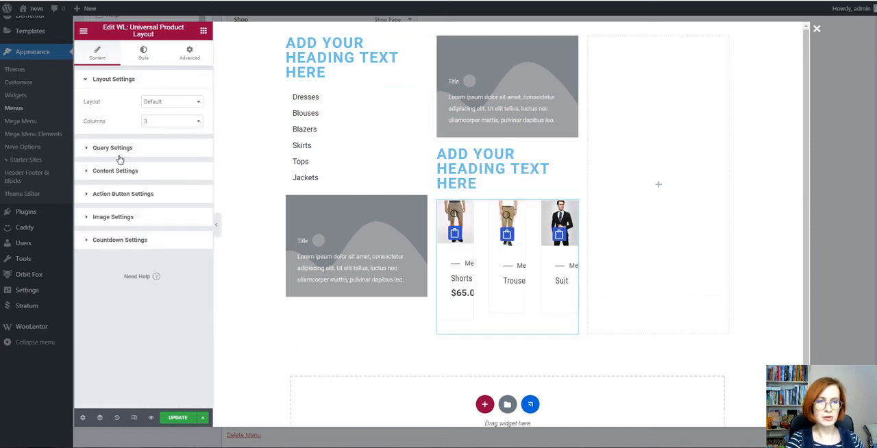
pyautogui.click(112, 148)
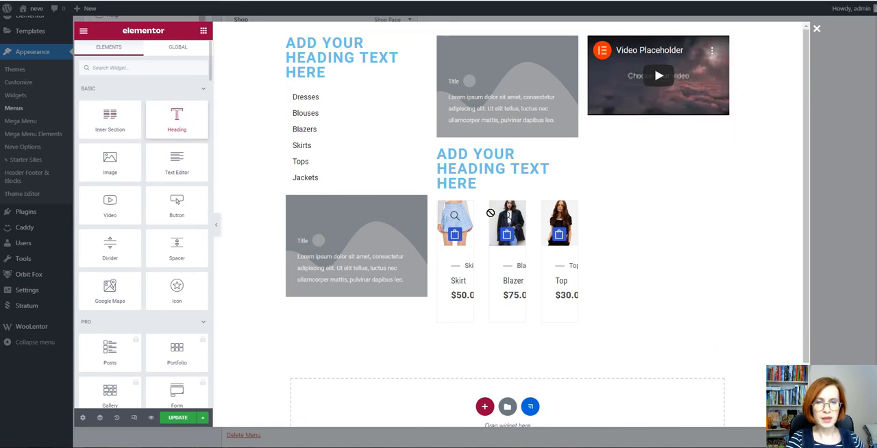
pyautogui.write('in')
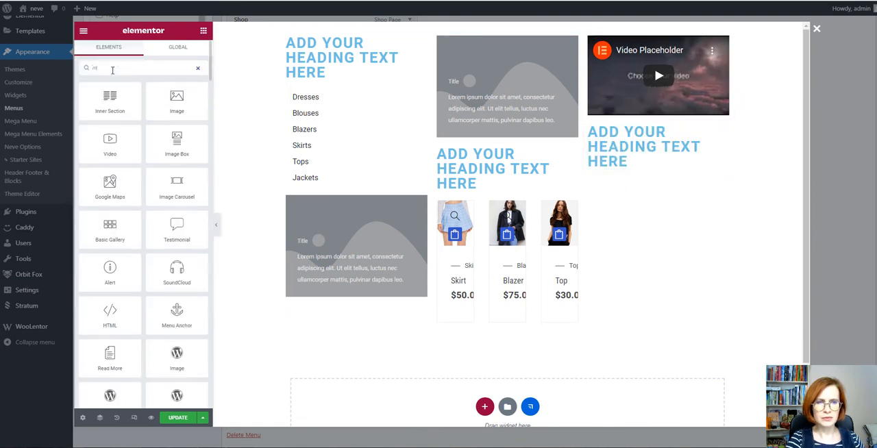
pyautogui.write('mas')
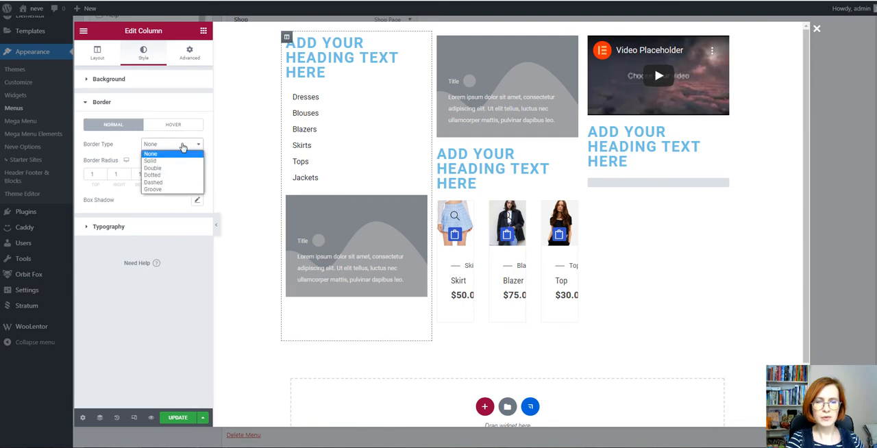
pyautogui.click(149, 161)
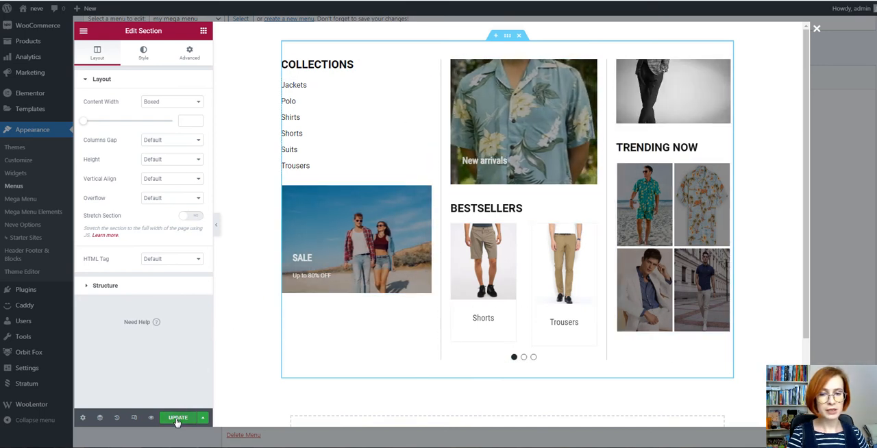
# Step: Save the finished Women mega menu design and confirm the update
pyautogui.click(523, 356)
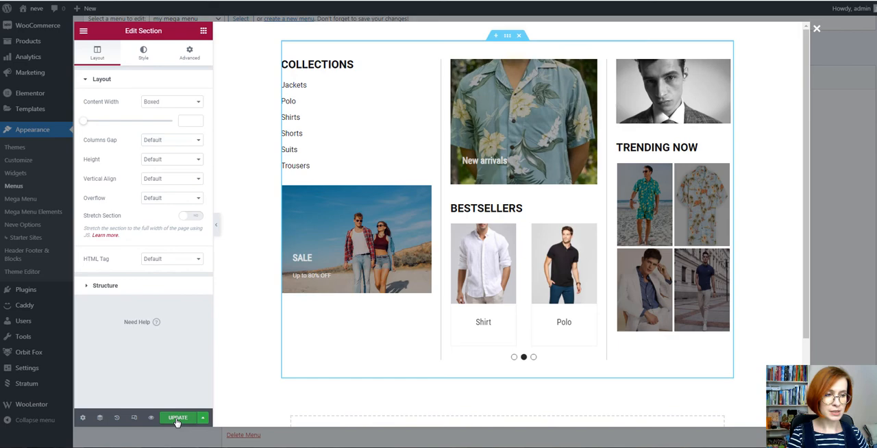
pyautogui.click(177, 417)
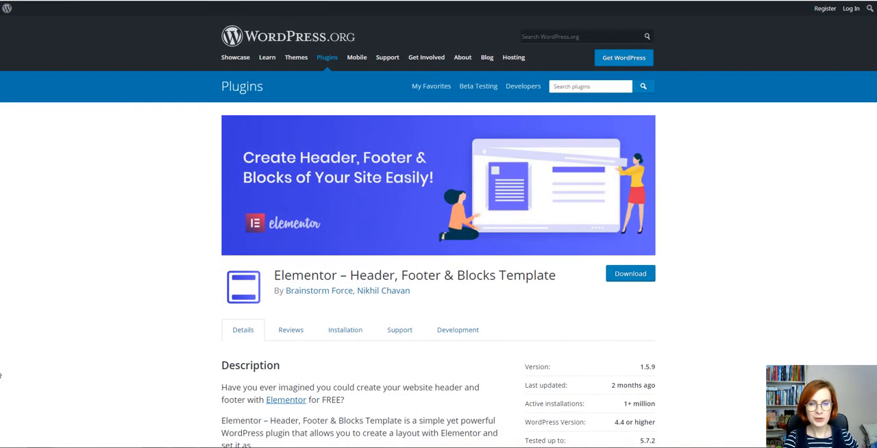
pyautogui.moveTo(180, 264)
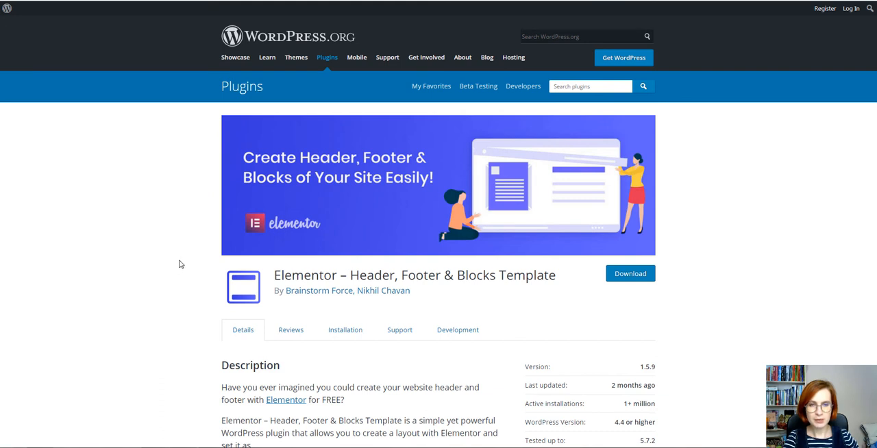
pyautogui.moveTo(486, 295)
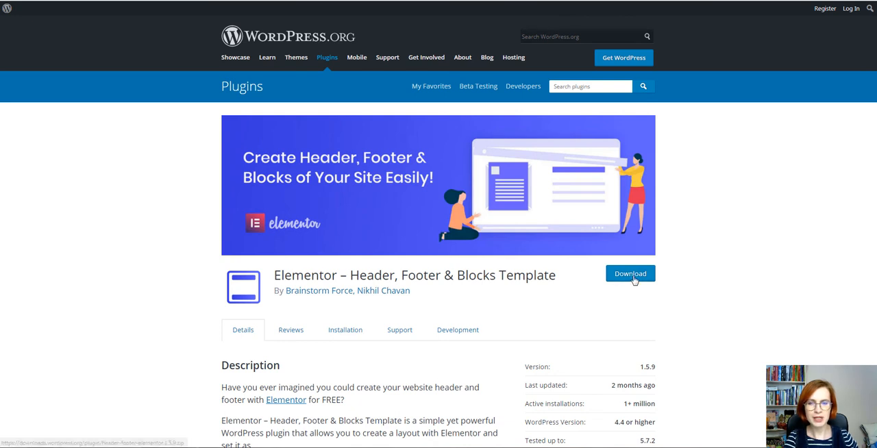
pyautogui.moveTo(502, 309)
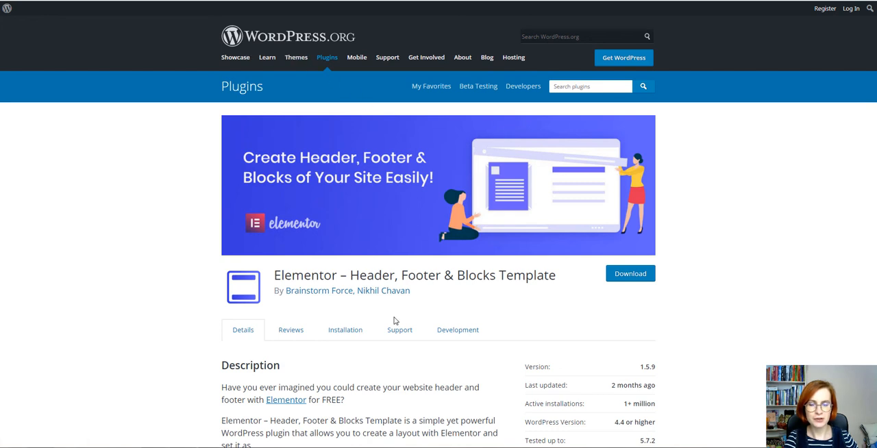
# Step: Scroll through the Header, Footer & Blocks plugin description on WordPress.org
pyautogui.scroll(-3)
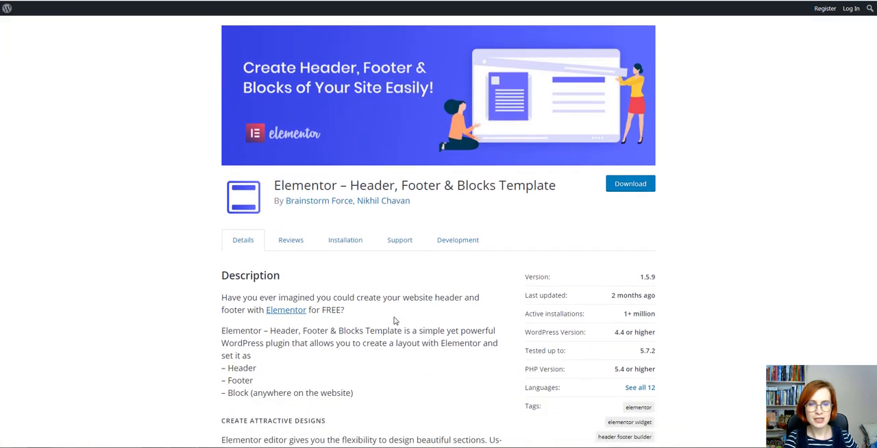
pyautogui.scroll(-3)
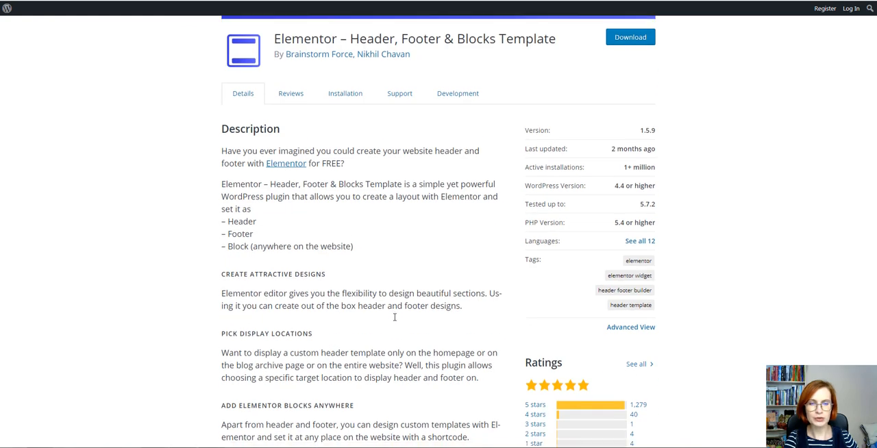
pyautogui.scroll(-3)
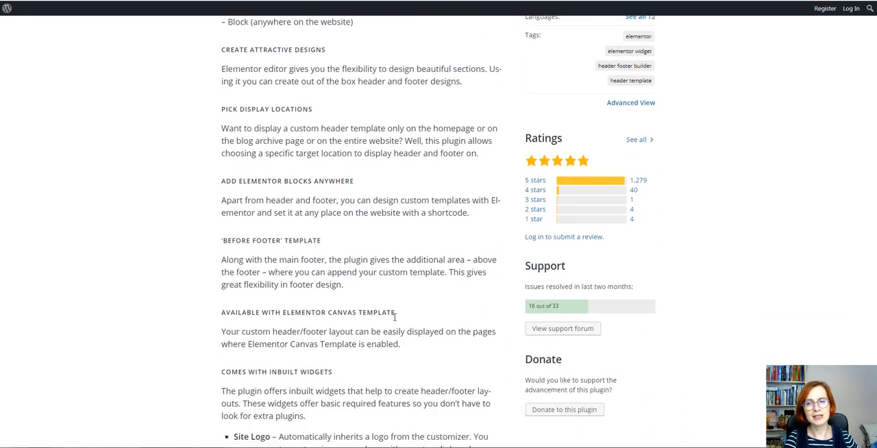
pyautogui.scroll(-3)
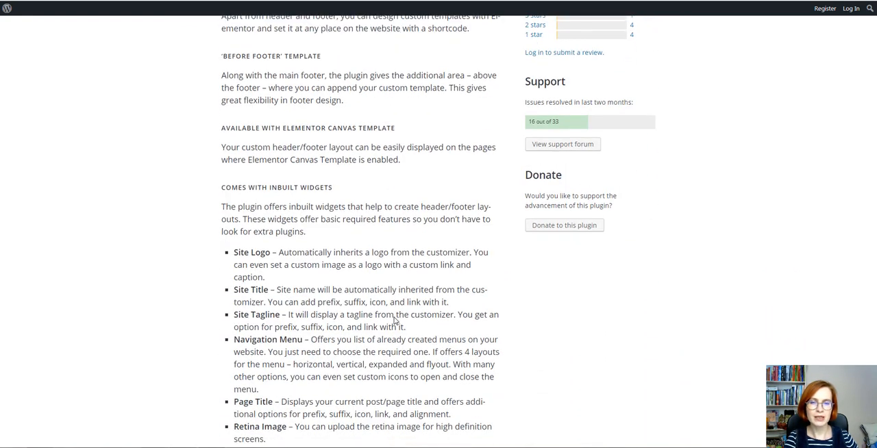
pyautogui.scroll(-3)
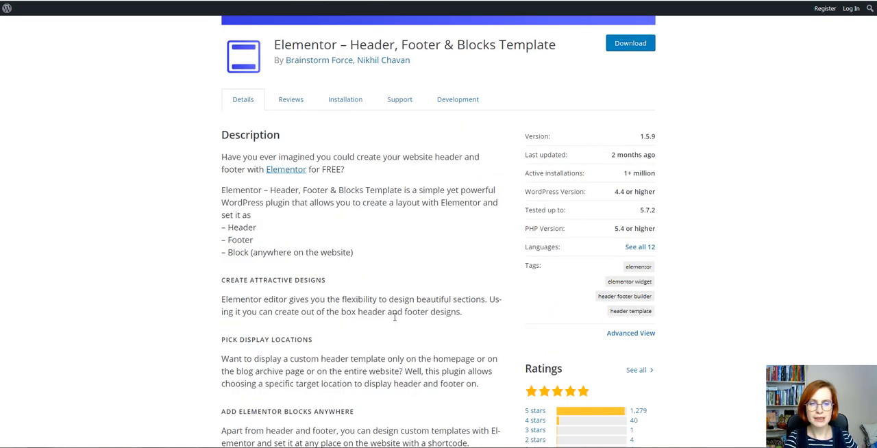
pyautogui.scroll(3)
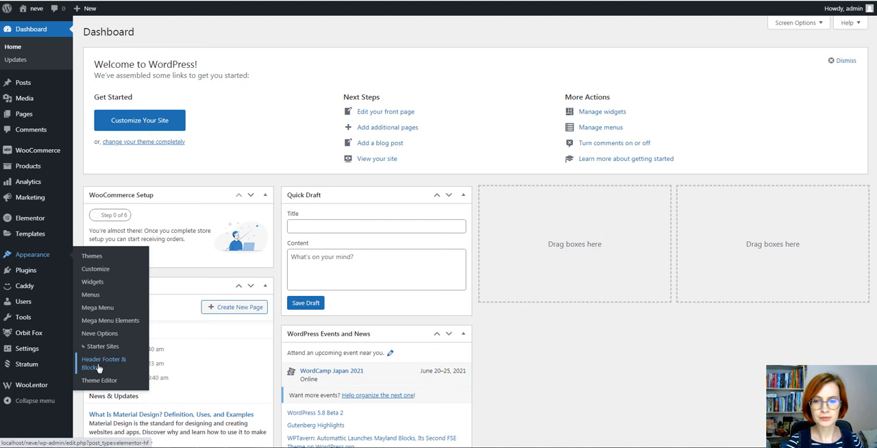
# Step: Create a new Header Footer & Blocks template titled 'Header'
pyautogui.click(104, 363)
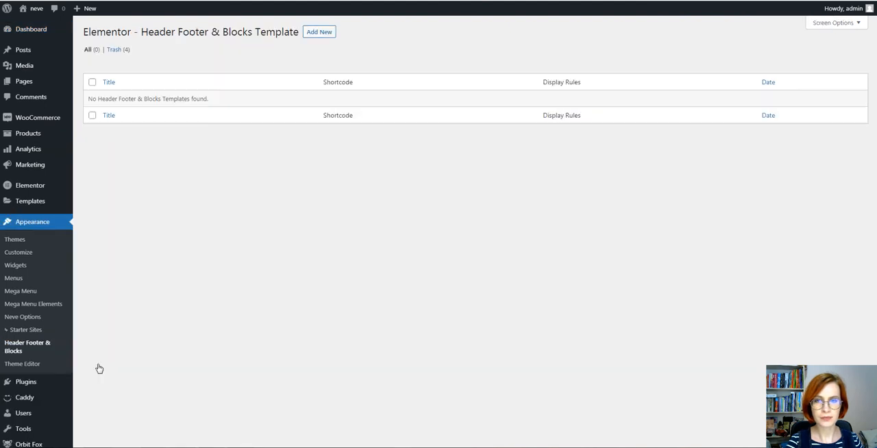
pyautogui.click(318, 32)
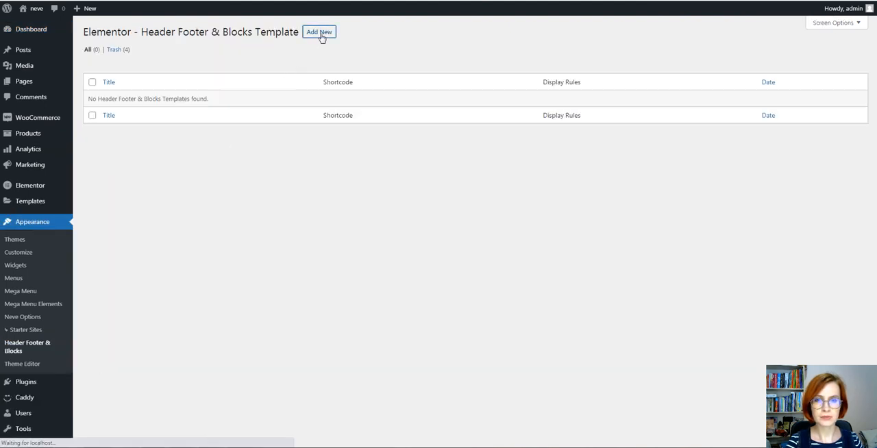
pyautogui.click(319, 32)
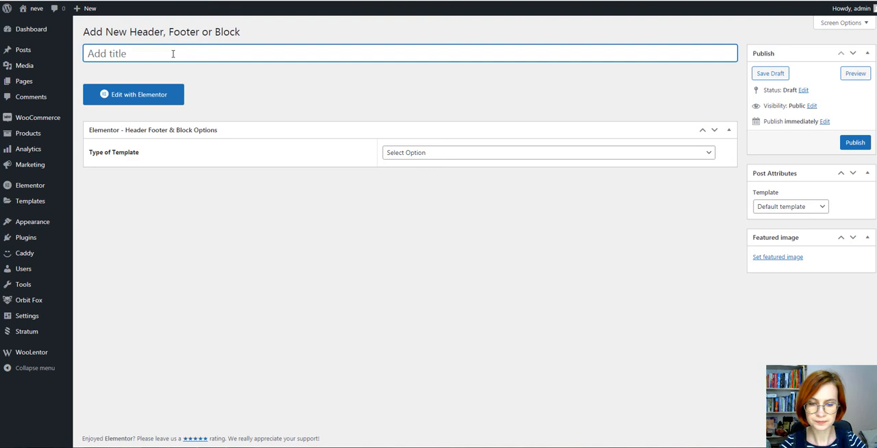
pyautogui.write('Header')
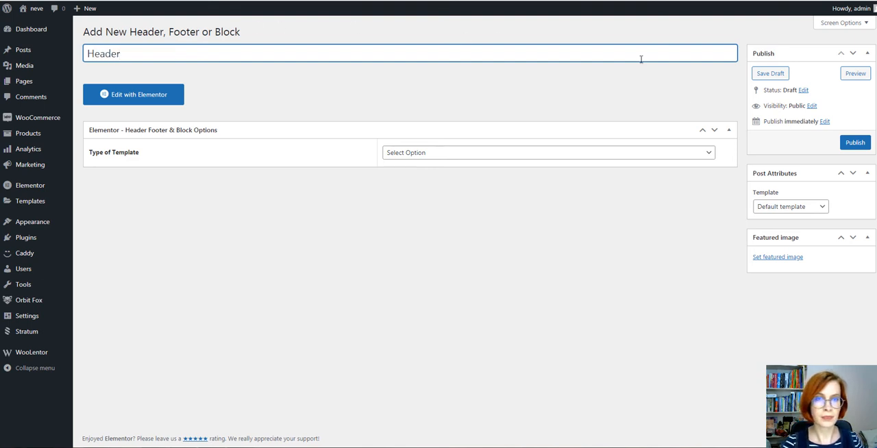
# Step: Make it a Header shown on Entire Website with Elementor Canvas enabled, publish, and edit in Elementor
pyautogui.click(546, 152)
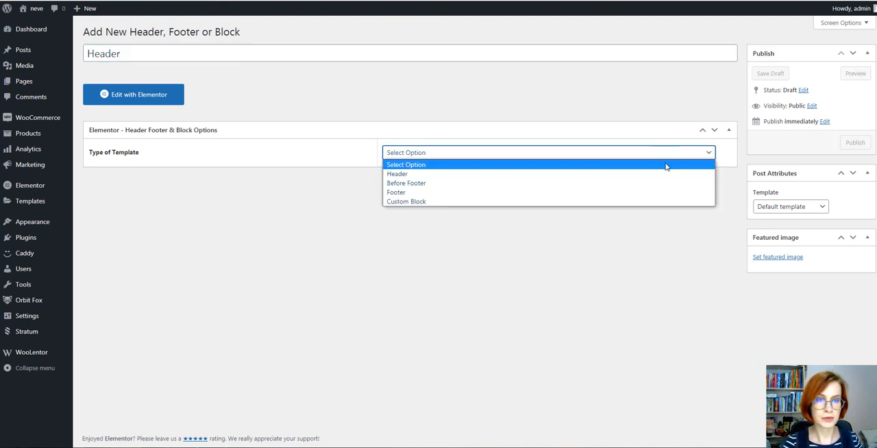
pyautogui.click(396, 173)
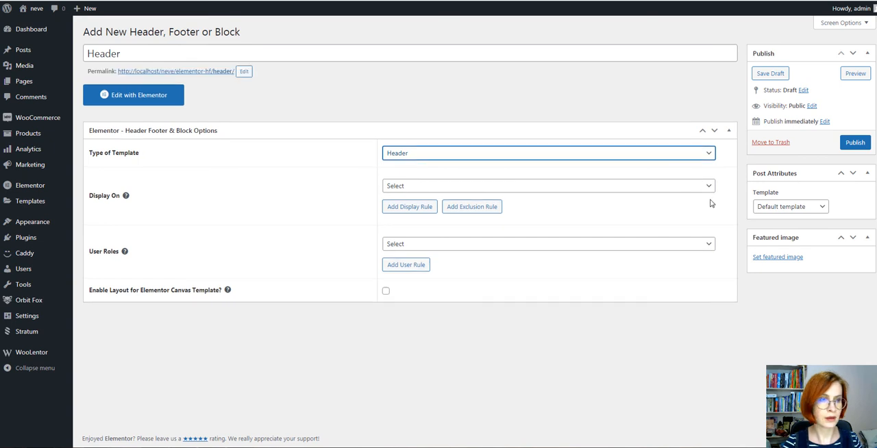
pyautogui.click(547, 185)
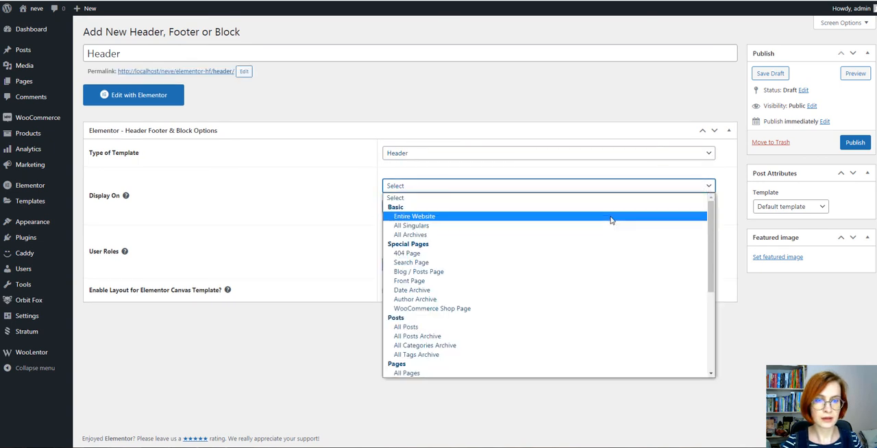
pyautogui.click(414, 215)
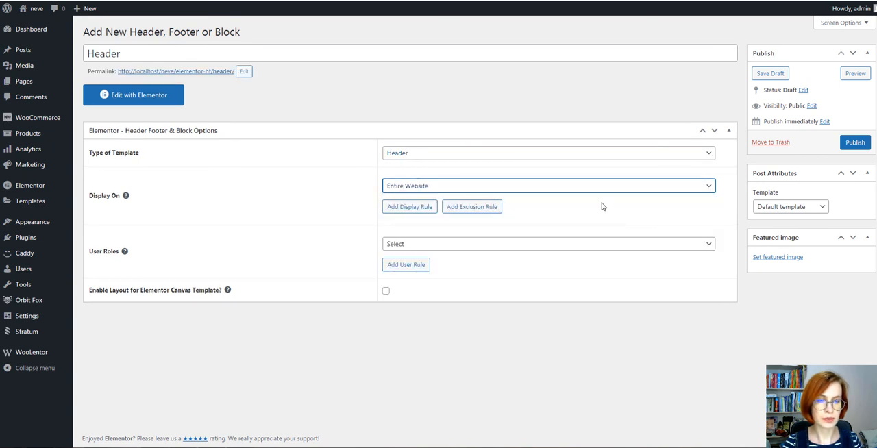
pyautogui.moveTo(546, 198)
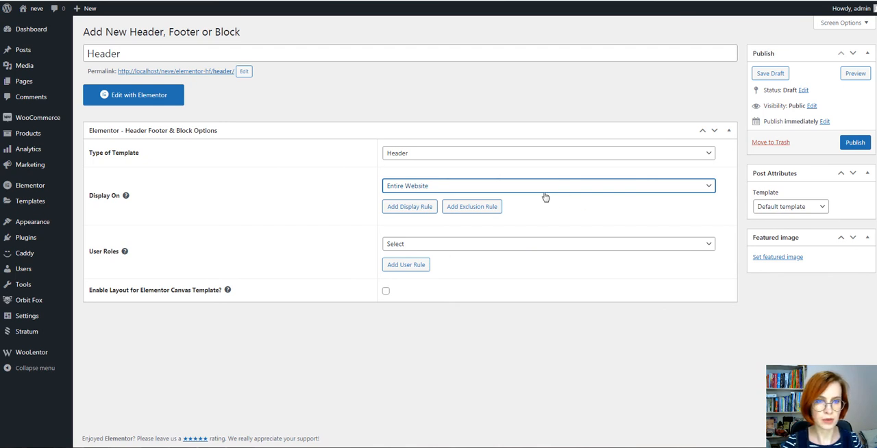
pyautogui.moveTo(531, 218)
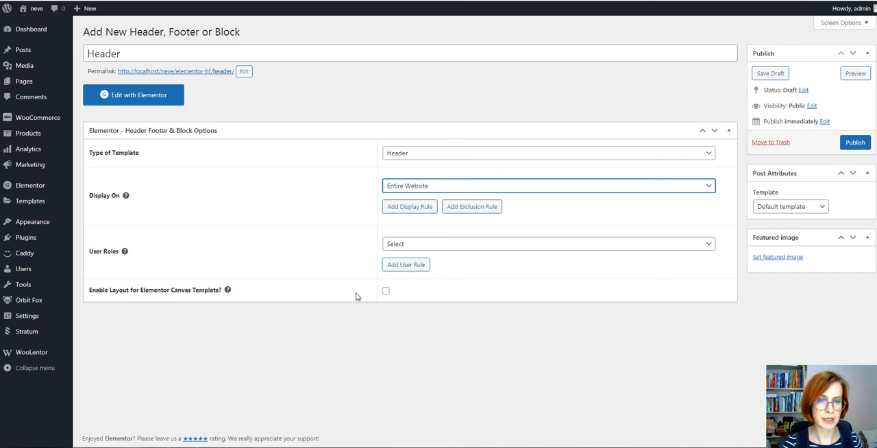
pyautogui.click(385, 290)
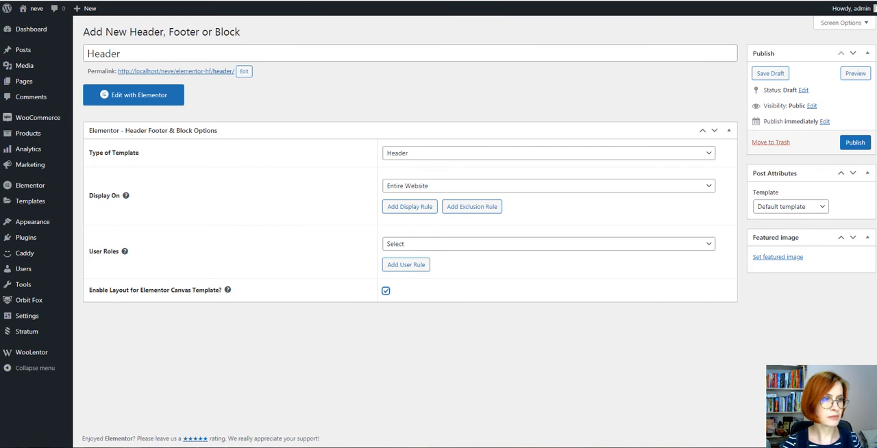
pyautogui.click(854, 142)
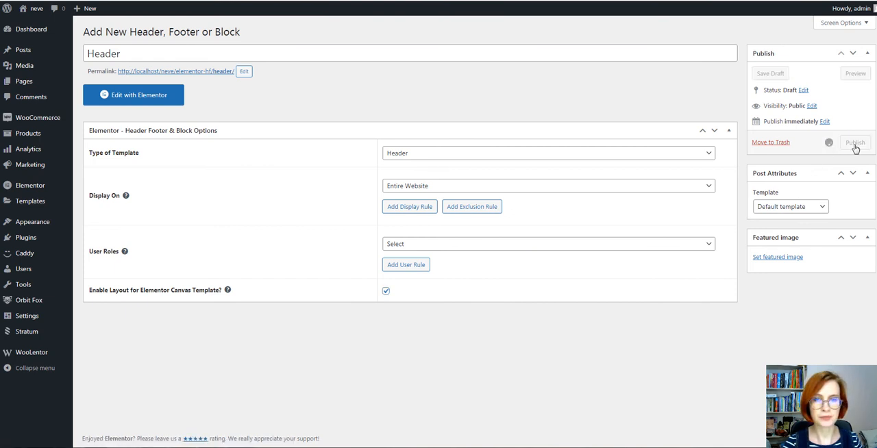
pyautogui.click(854, 142)
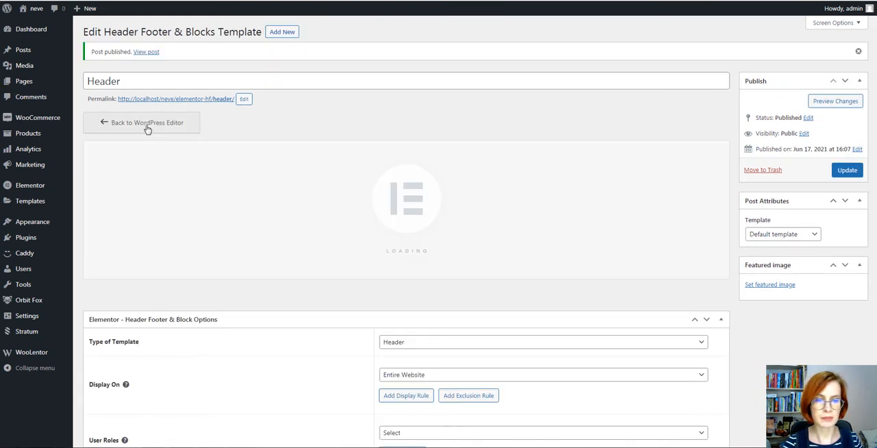
# Step: Add a three-column header section with a Mega Menu widget showing 'my mega menu' in the middle
pyautogui.click(147, 123)
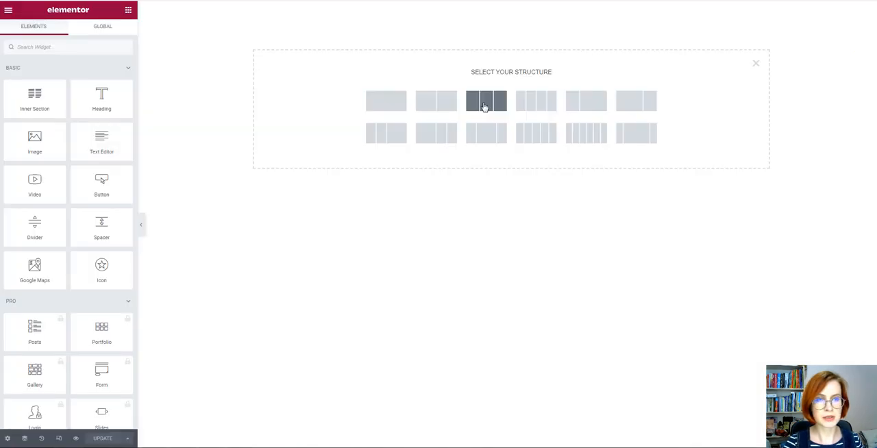
pyautogui.click(485, 100)
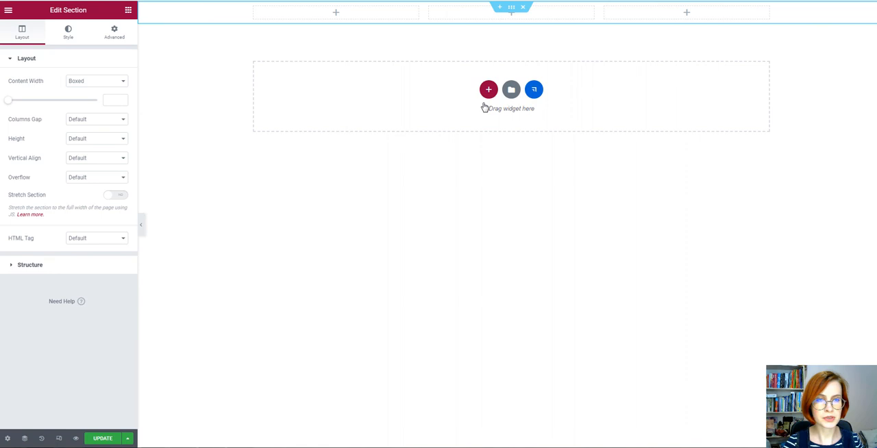
pyautogui.moveTo(517, 39)
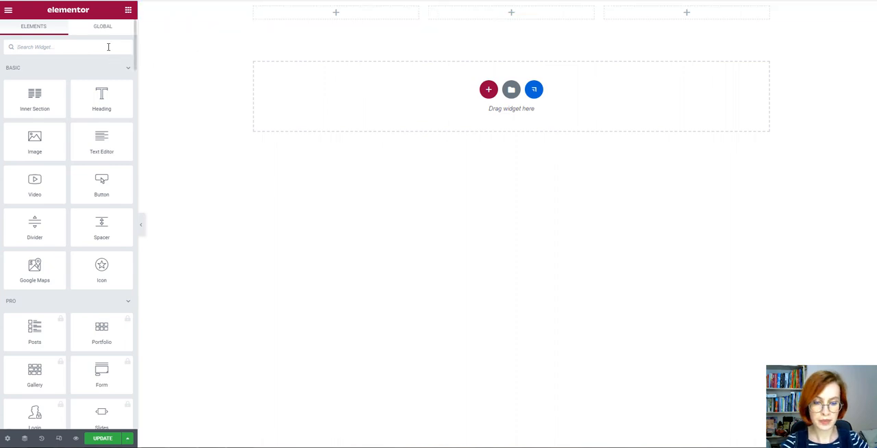
pyautogui.write('mega')
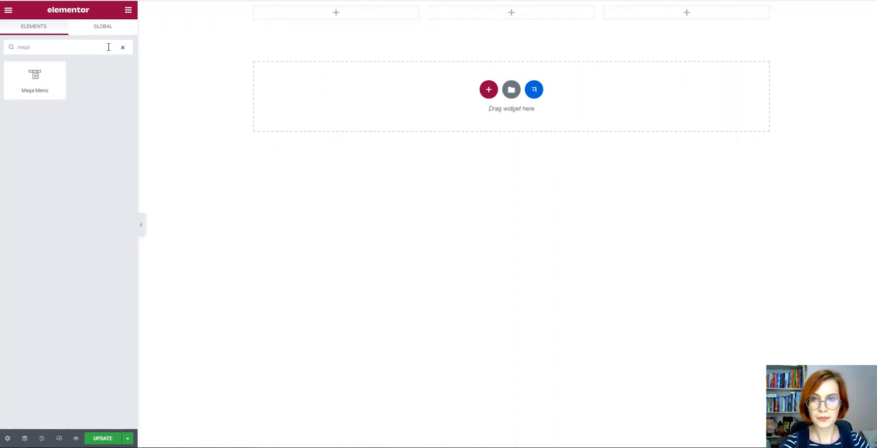
pyautogui.moveTo(34, 75); pyautogui.dragTo(257, 78)
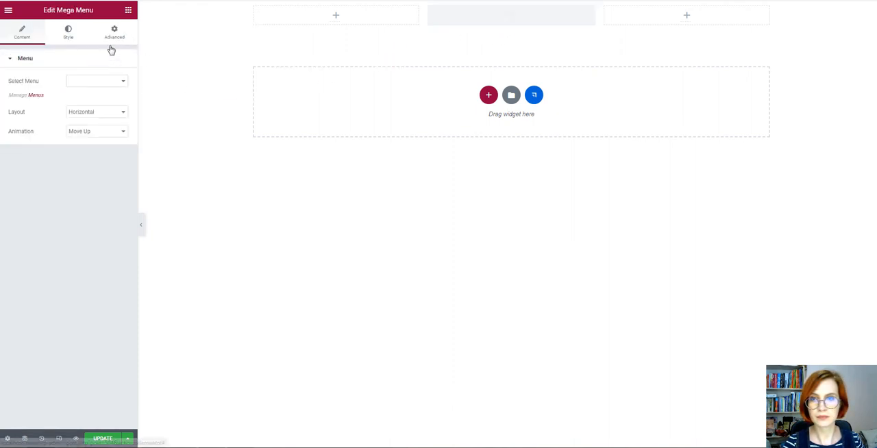
pyautogui.click(96, 81)
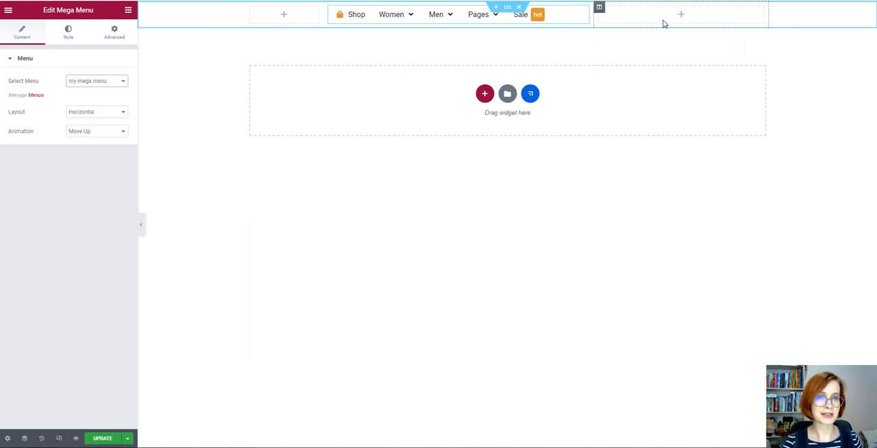
pyautogui.moveTo(600, 24)
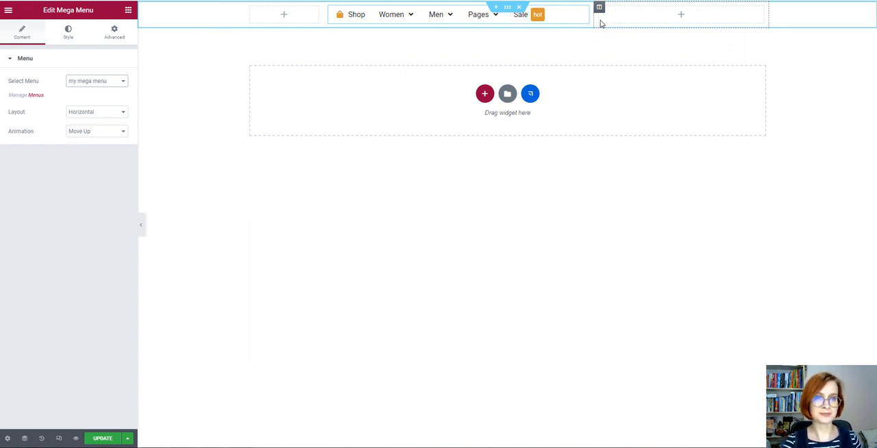
pyautogui.moveTo(192, 249)
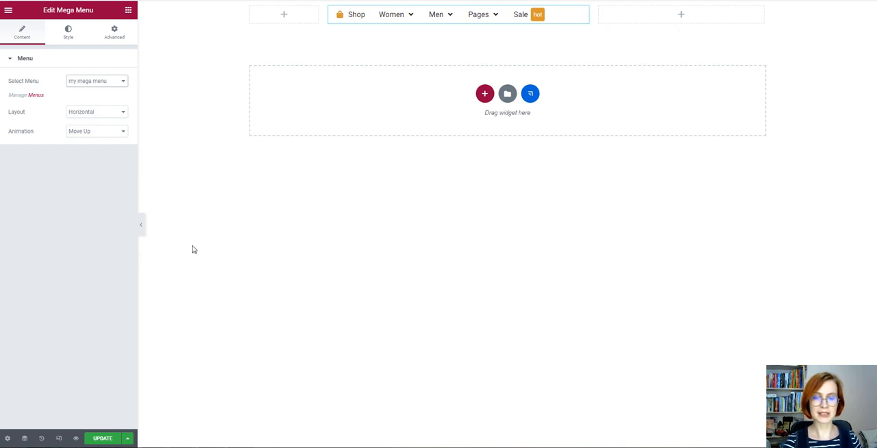
pyautogui.moveTo(306, 272)
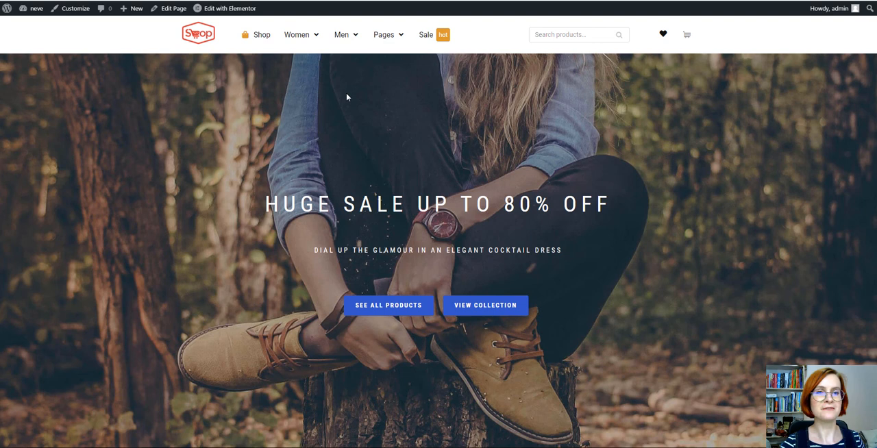
pyautogui.moveTo(284, 65)
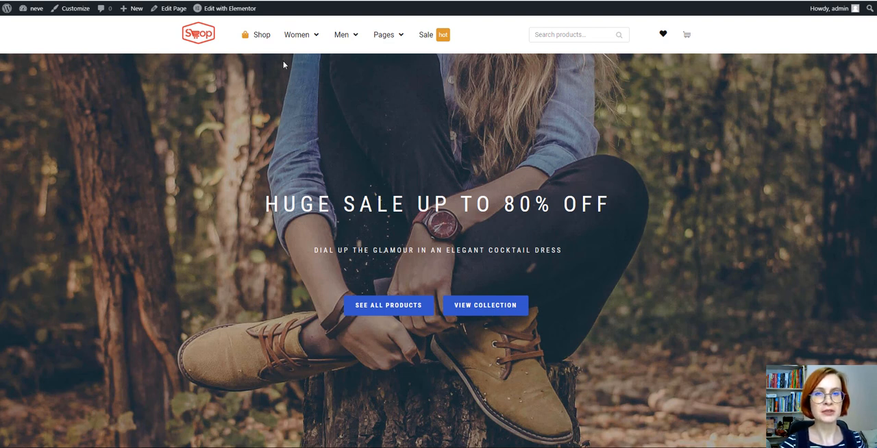
pyautogui.moveTo(273, 98)
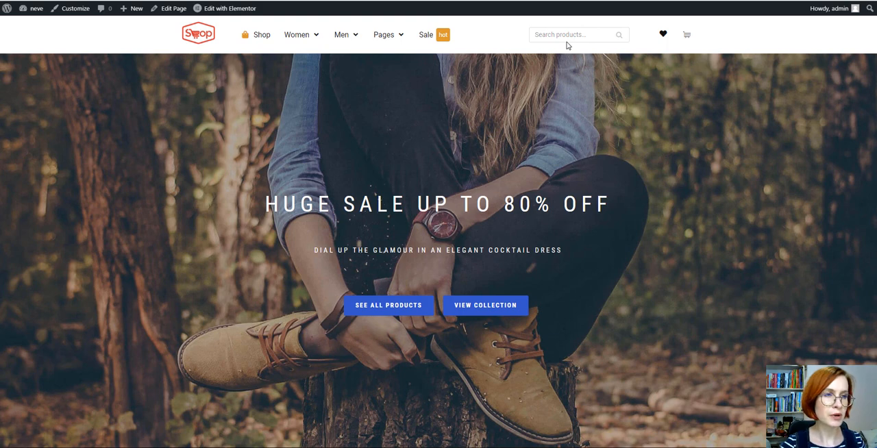
pyautogui.moveTo(299, 43)
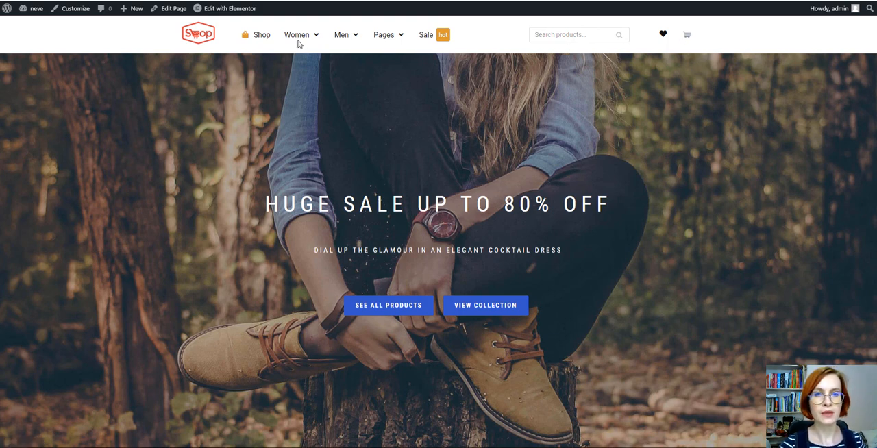
# Step: Open the Women mega menu, try its category links and open the Blazer product
pyautogui.click(297, 34)
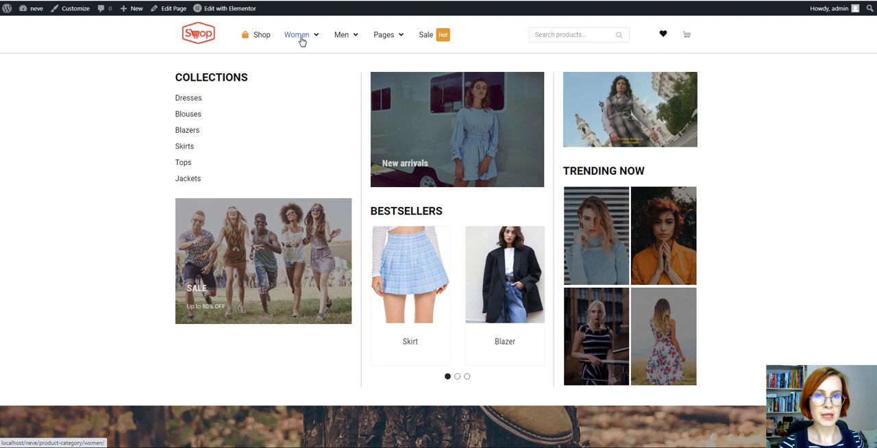
pyautogui.click(457, 375)
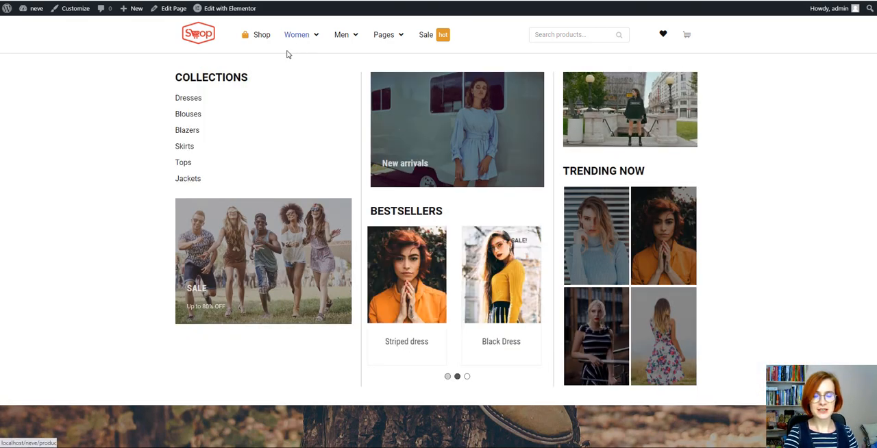
pyautogui.click(188, 97)
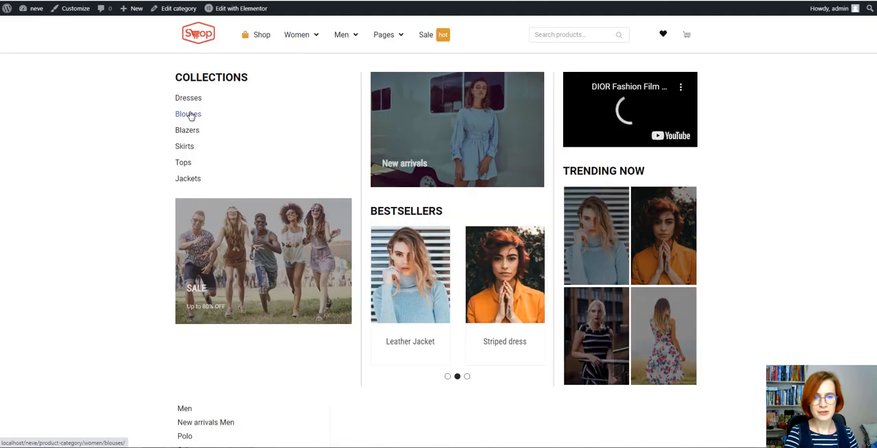
pyautogui.click(188, 113)
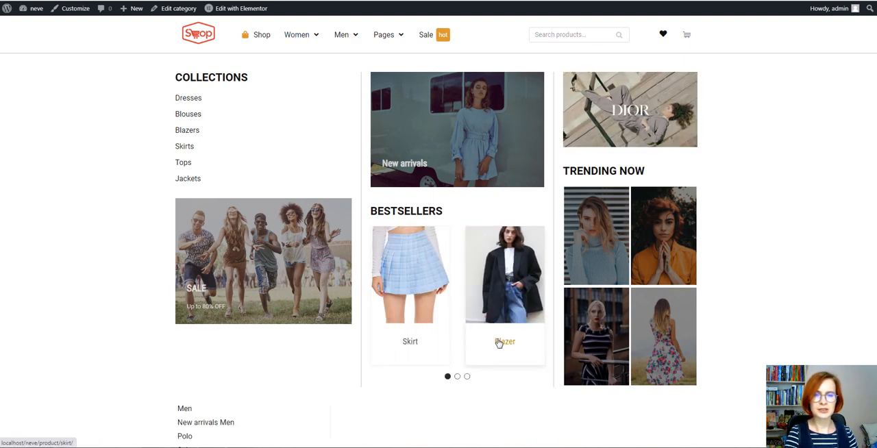
pyautogui.click(505, 274)
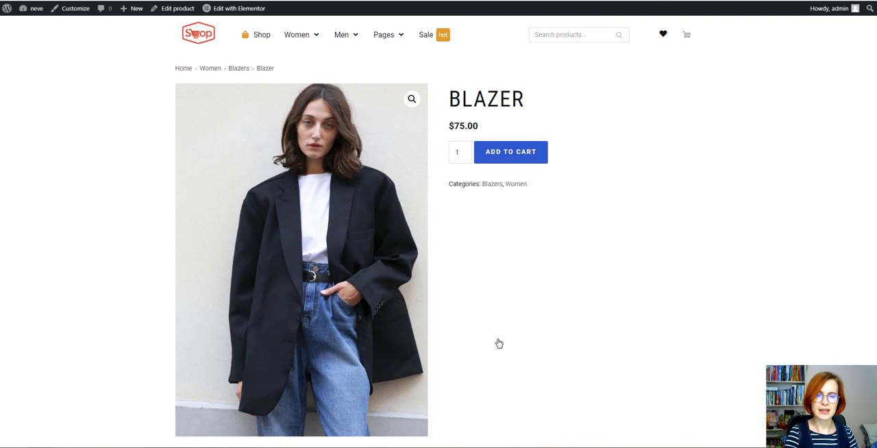
# Step: Open the Men mega menu and go to the men's Shirts category page
pyautogui.click(343, 34)
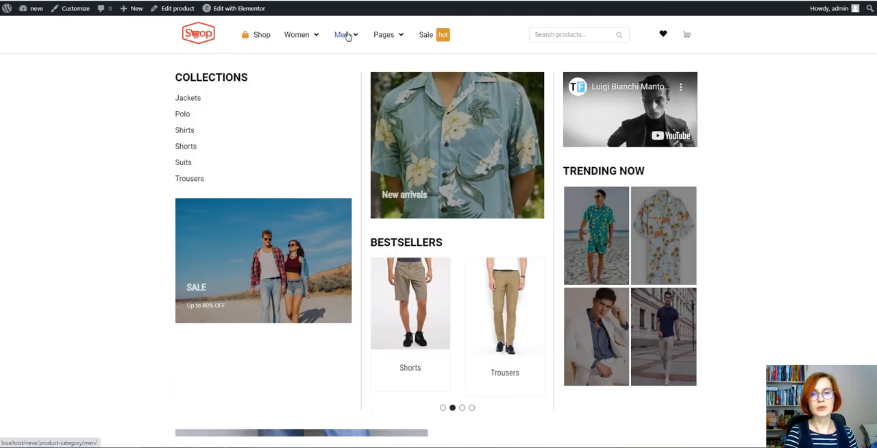
pyautogui.click(342, 34)
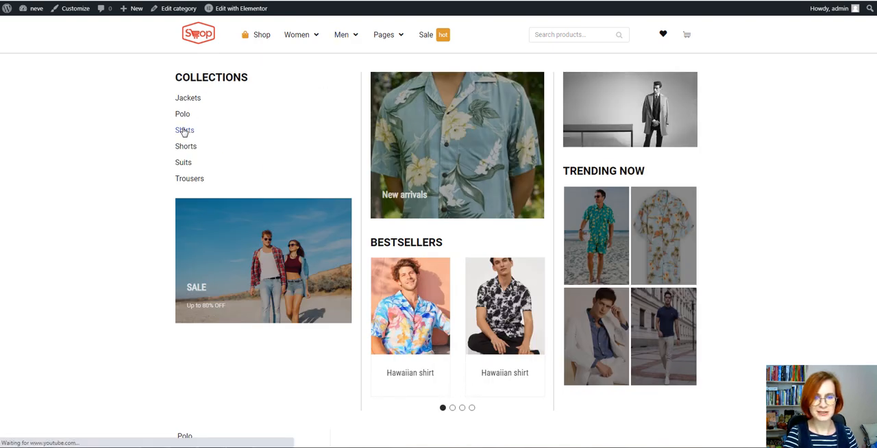
pyautogui.click(184, 130)
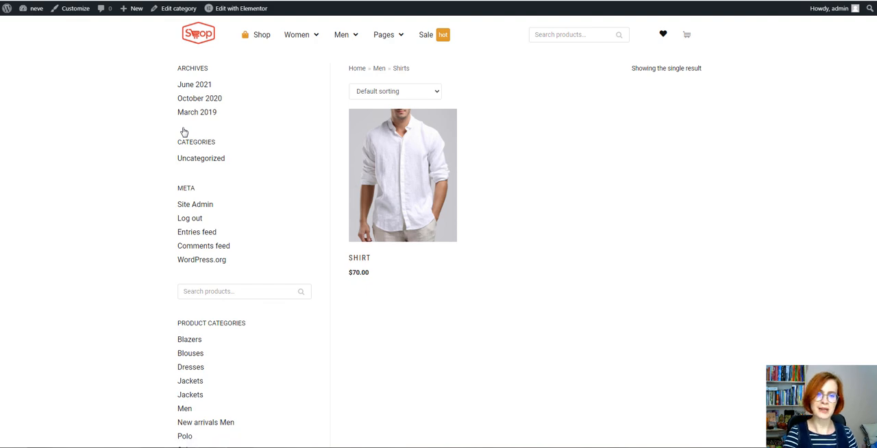